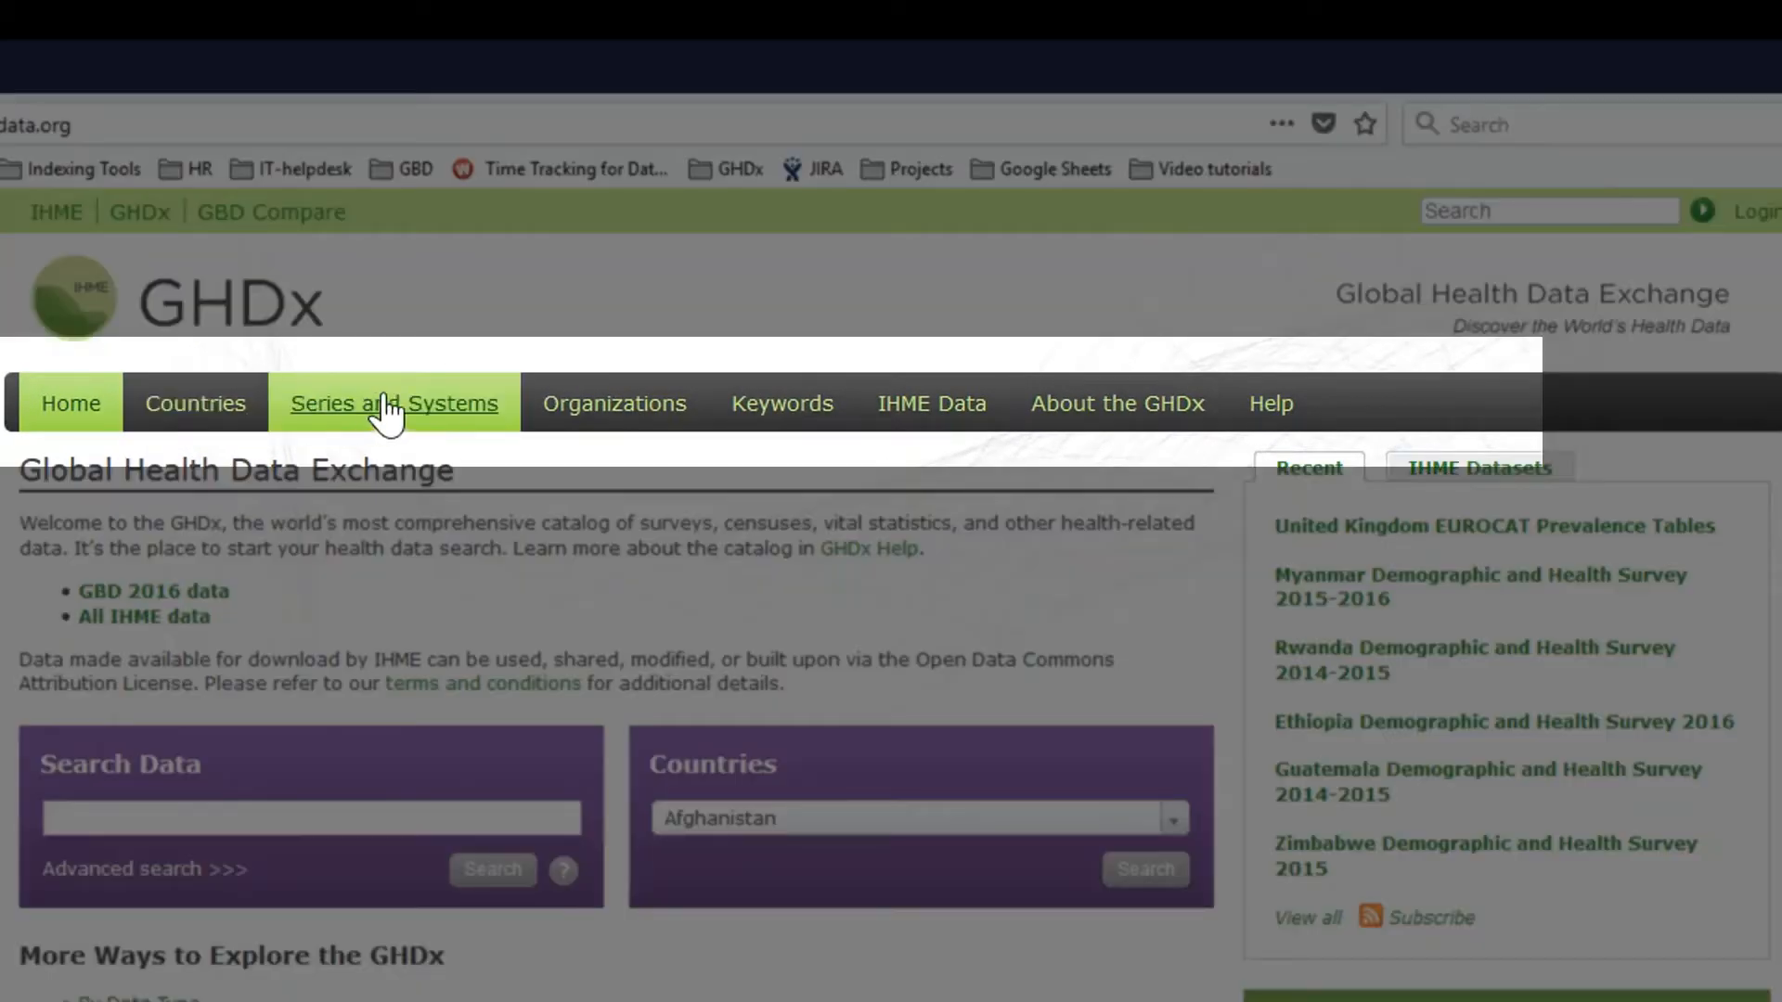
mouse_move(762, 452)
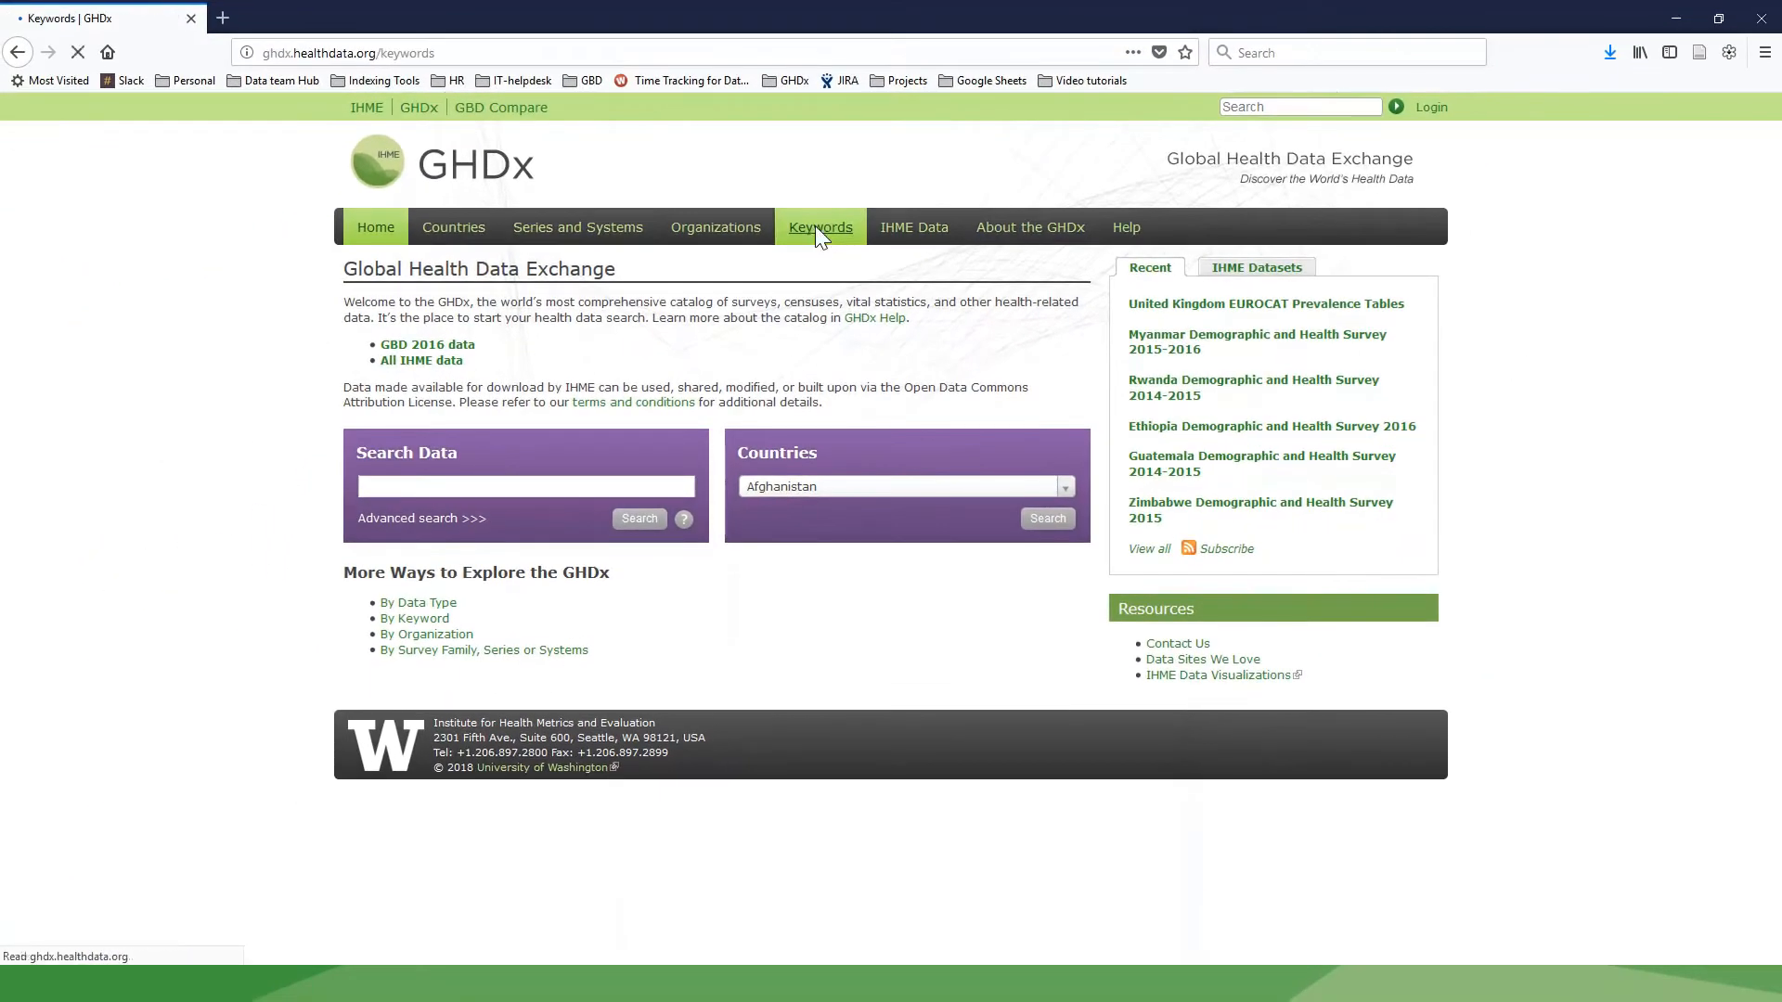
Step: Open the keywords list and view the 110 dataset records tagged Acne
left_click(821, 227)
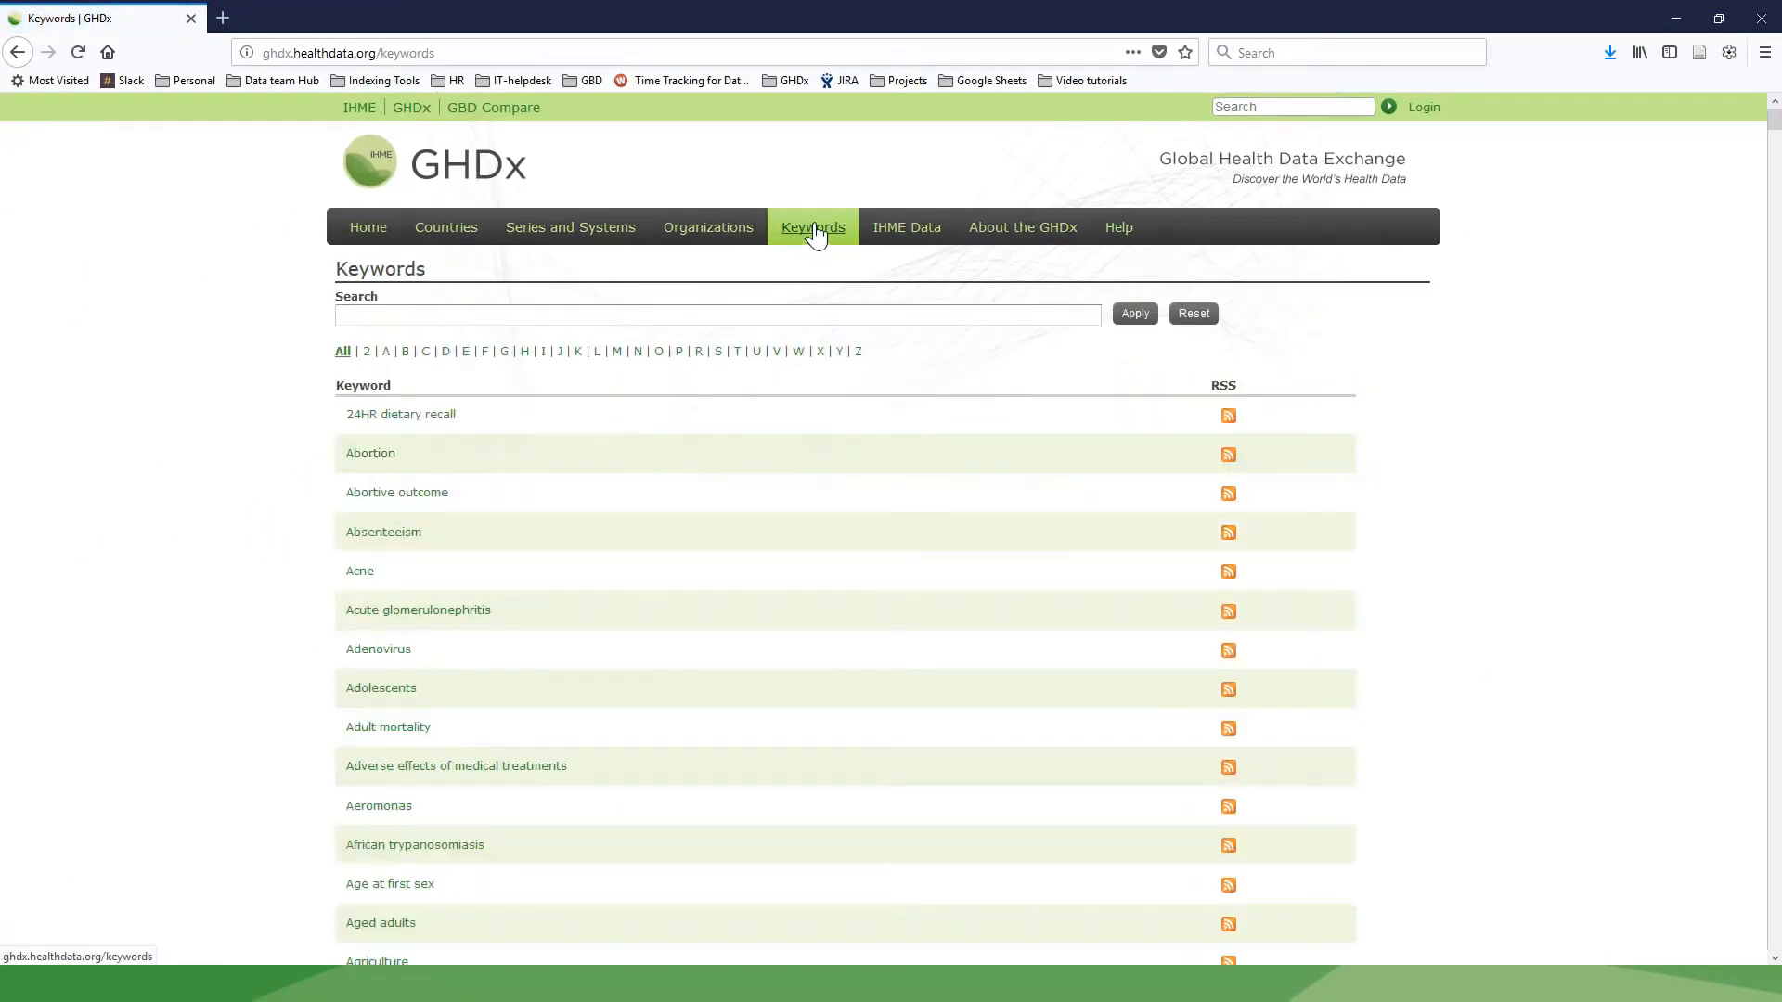
mouse_move(820, 248)
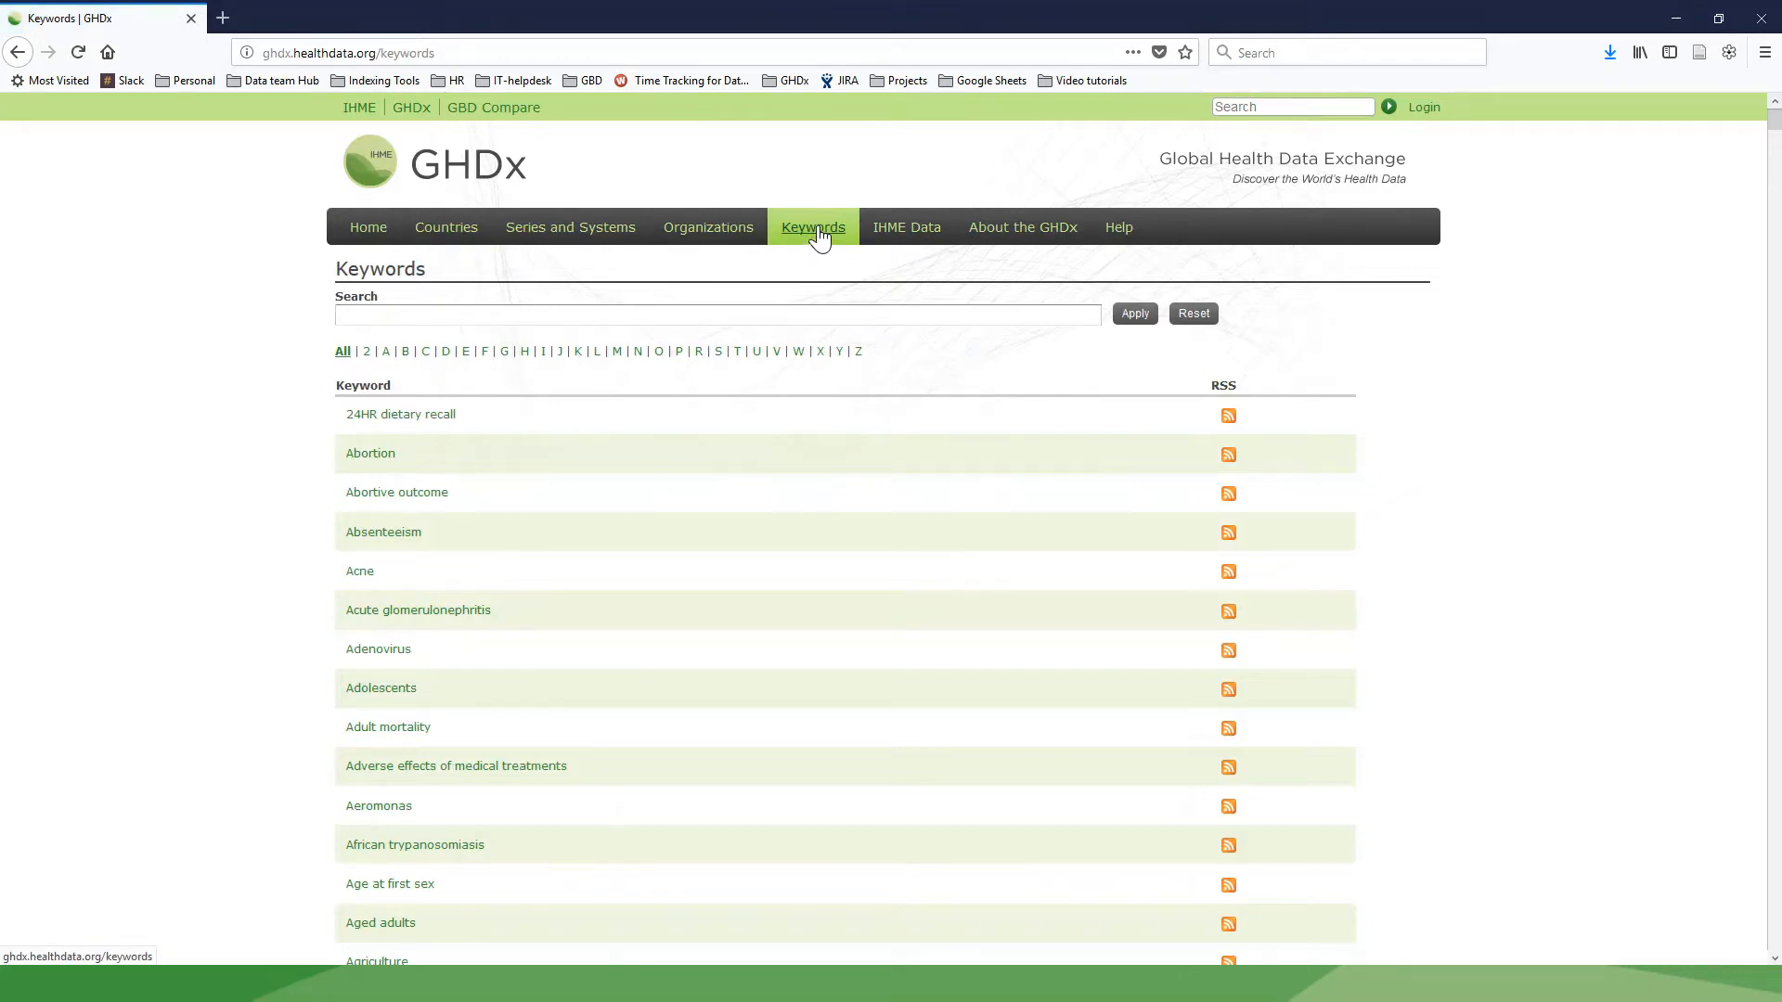
mouse_move(640, 490)
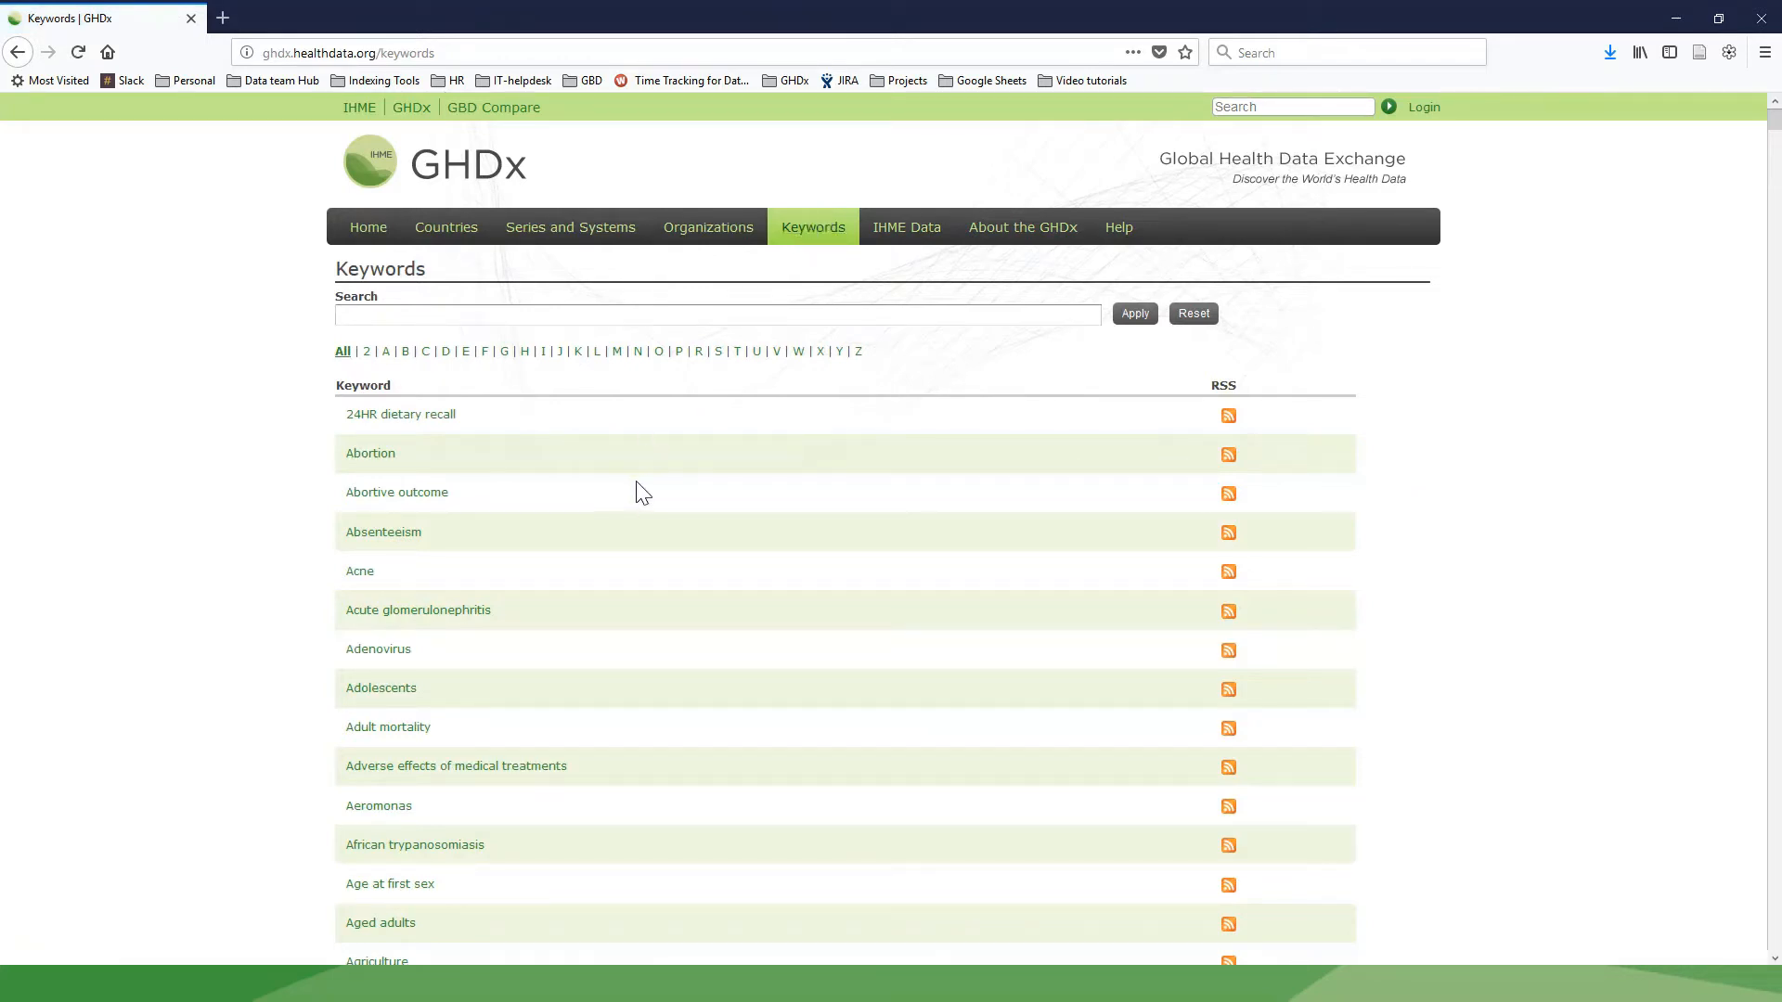
mouse_move(642, 502)
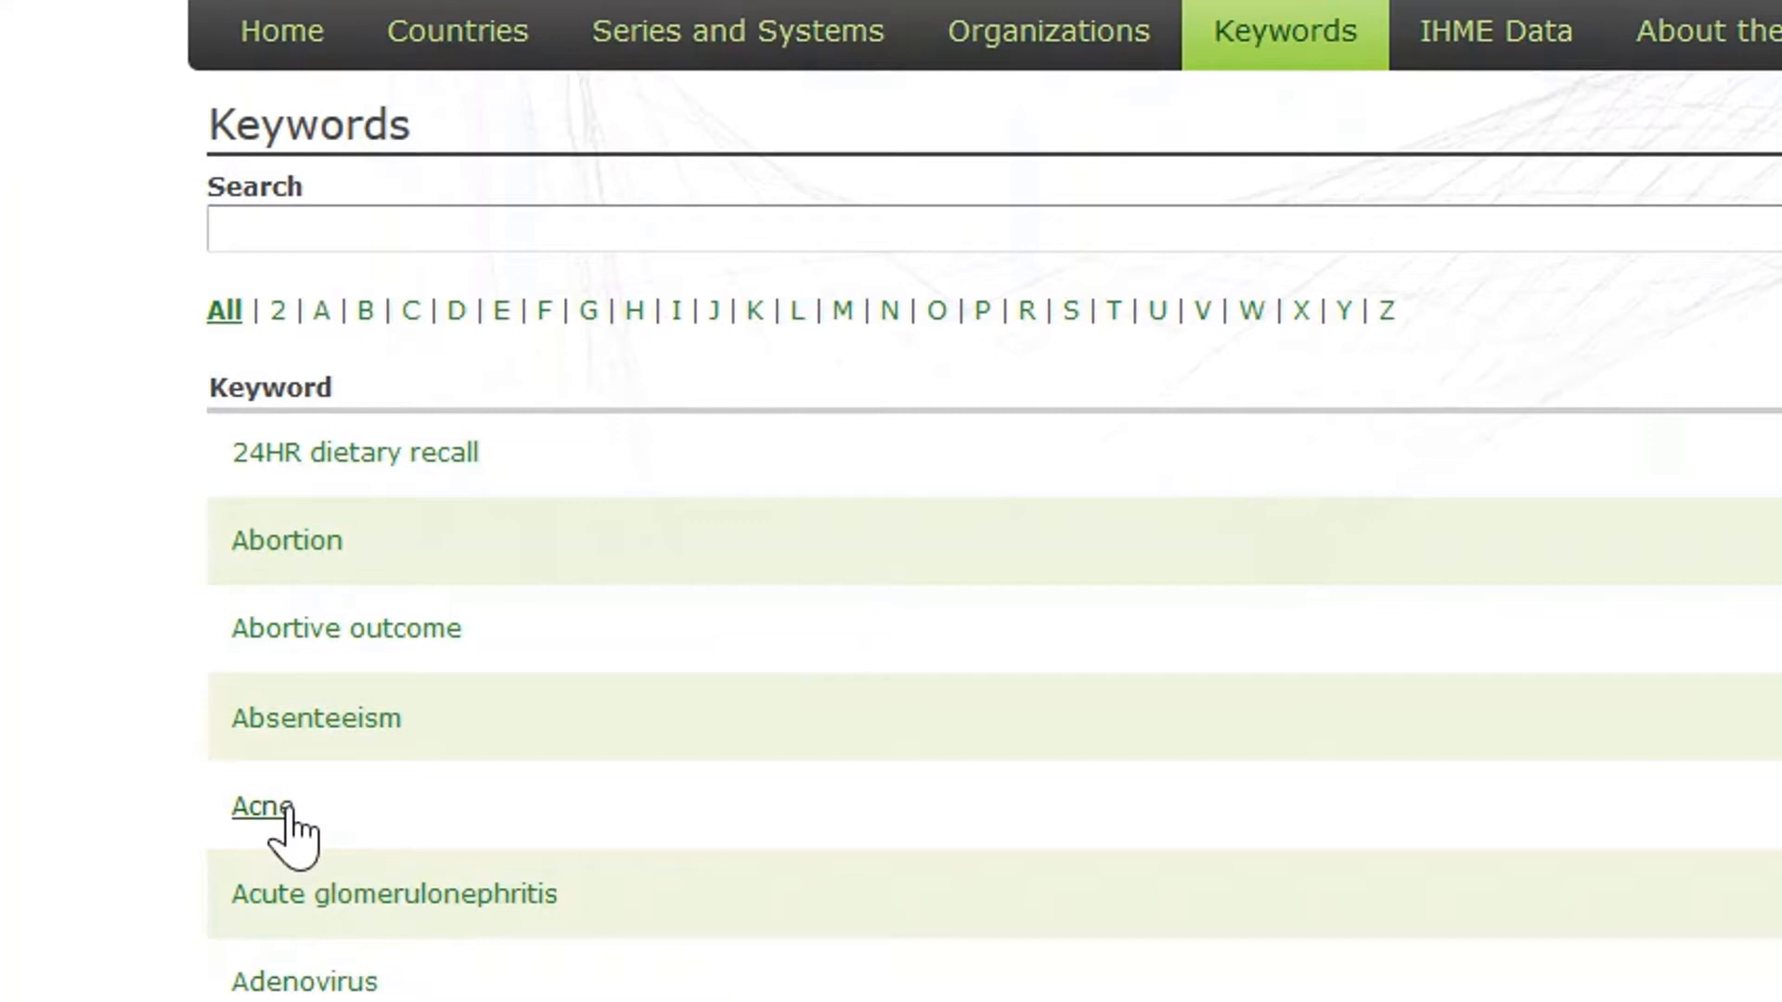
left_click(260, 805)
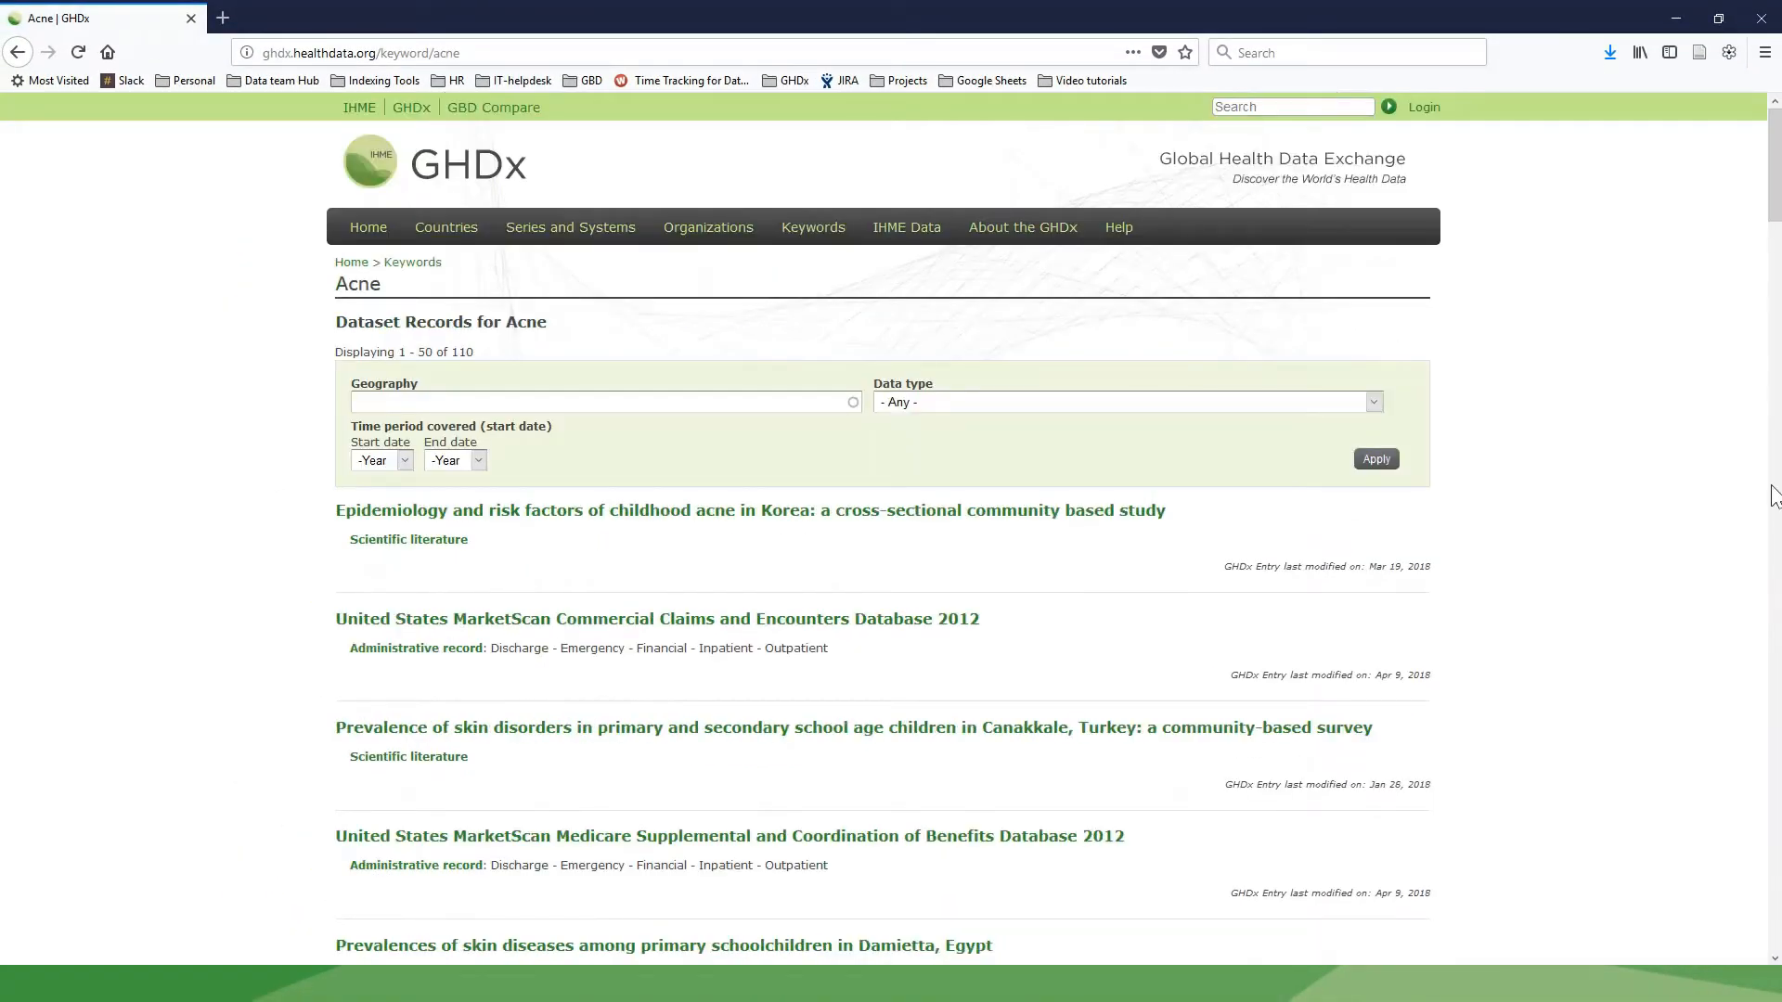
mouse_move(439, 240)
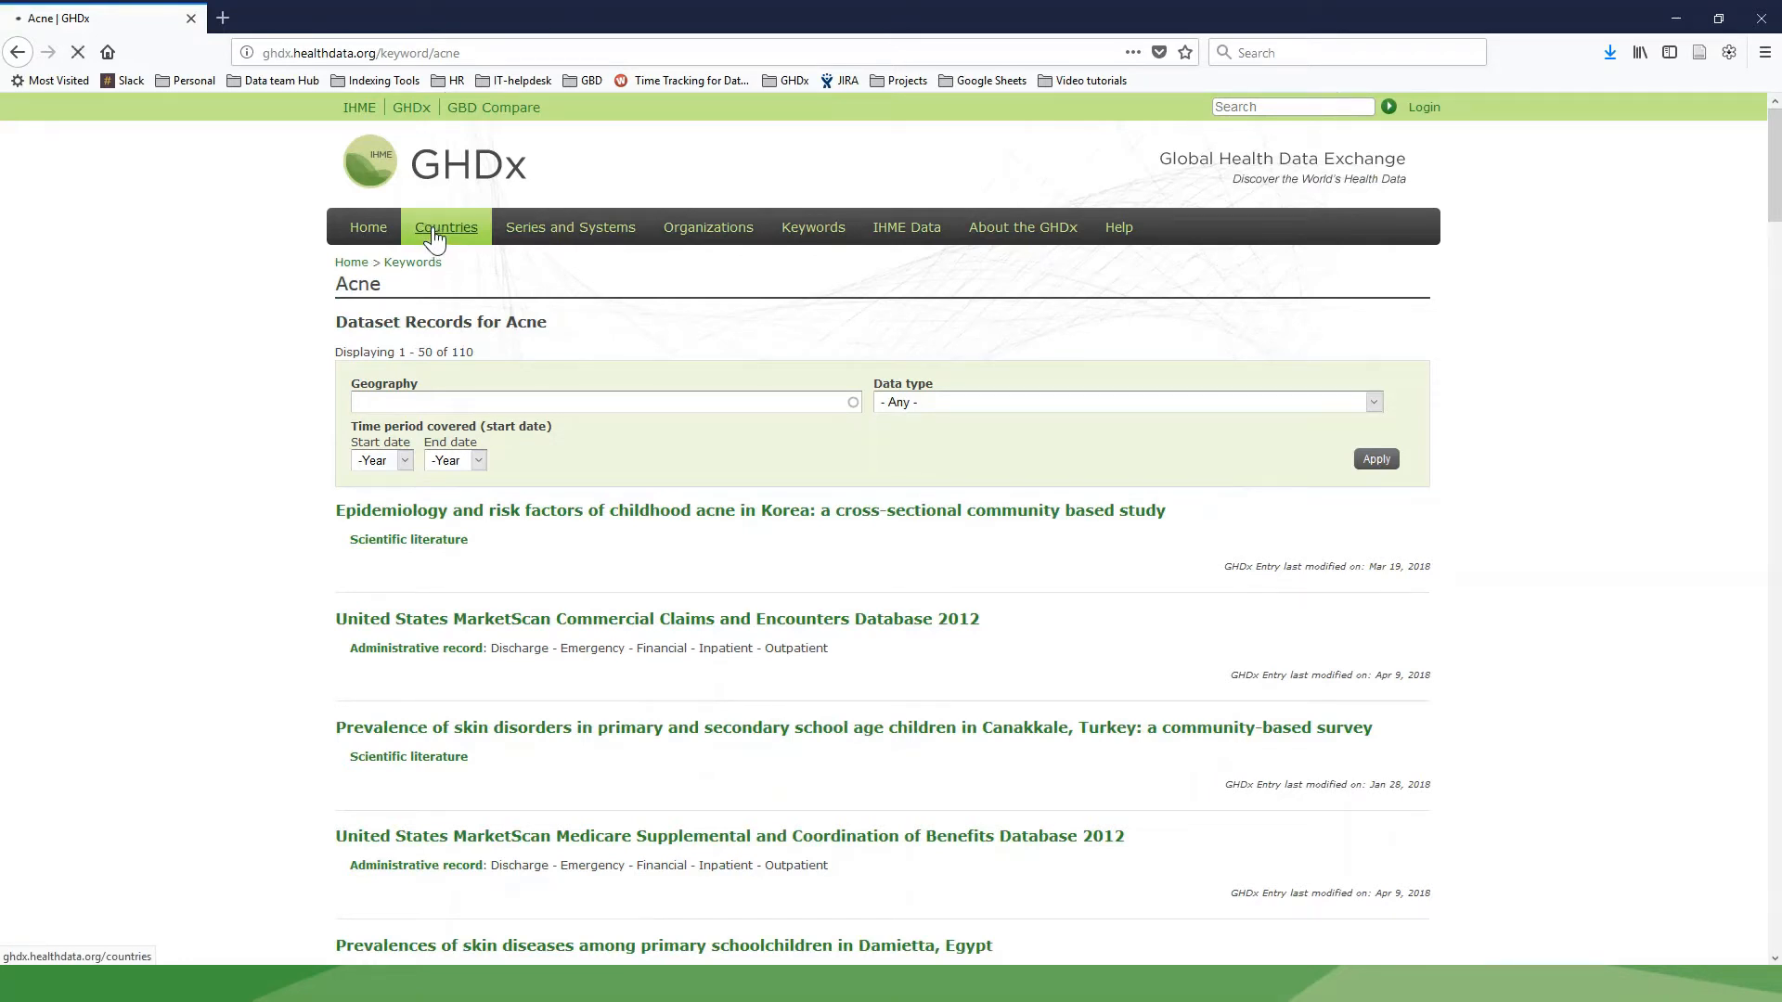
Step: Show the countries grouped by region, each with its dataset count
left_click(446, 226)
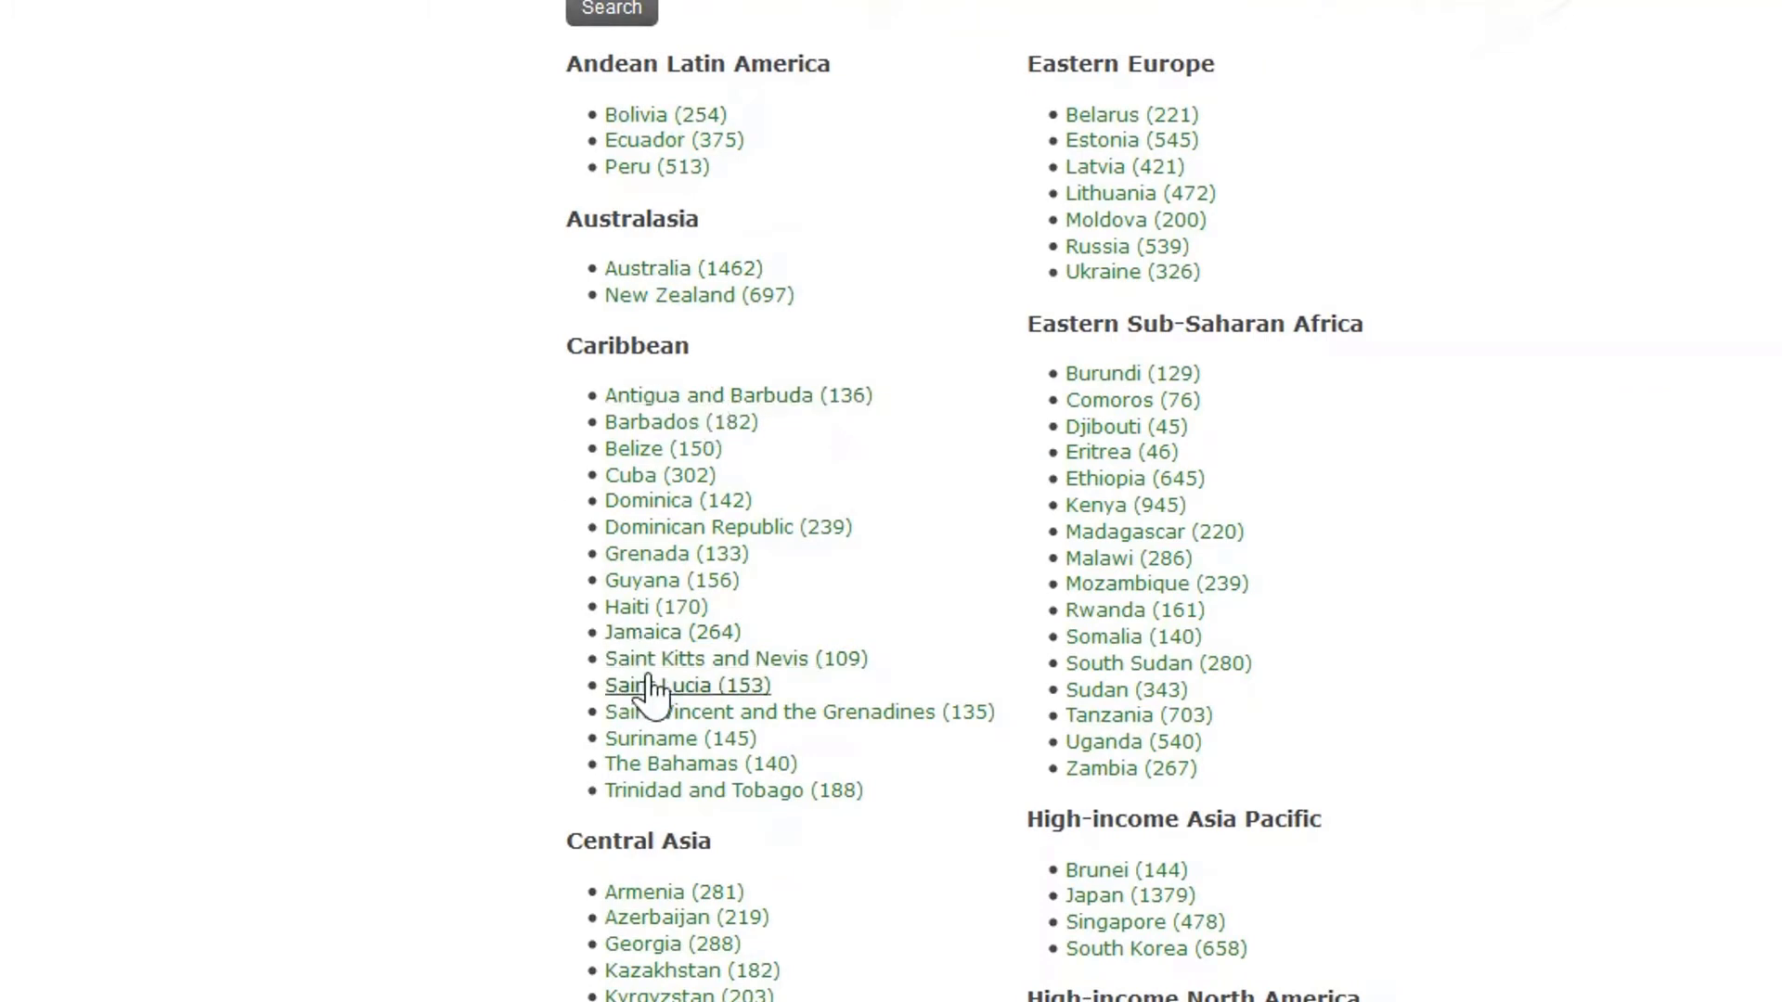
mouse_move(639, 628)
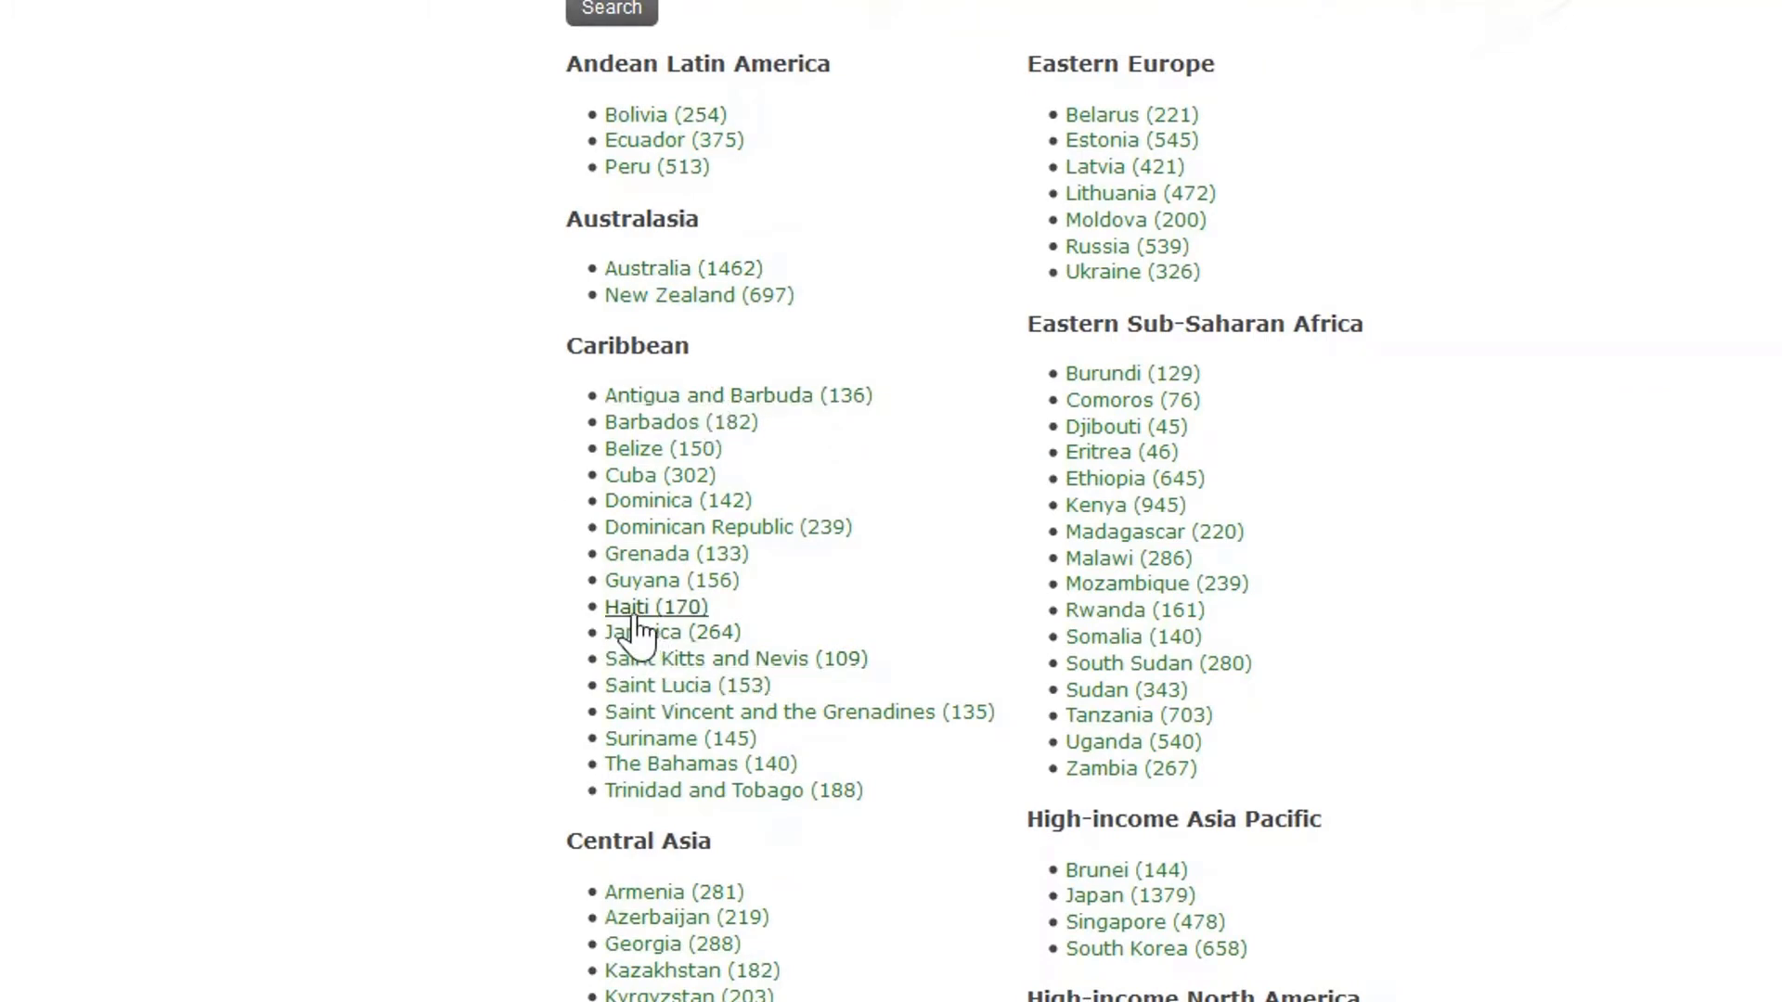
Step: Open Haiti (170) under Caribbean and scroll through its dataset records
left_click(636, 607)
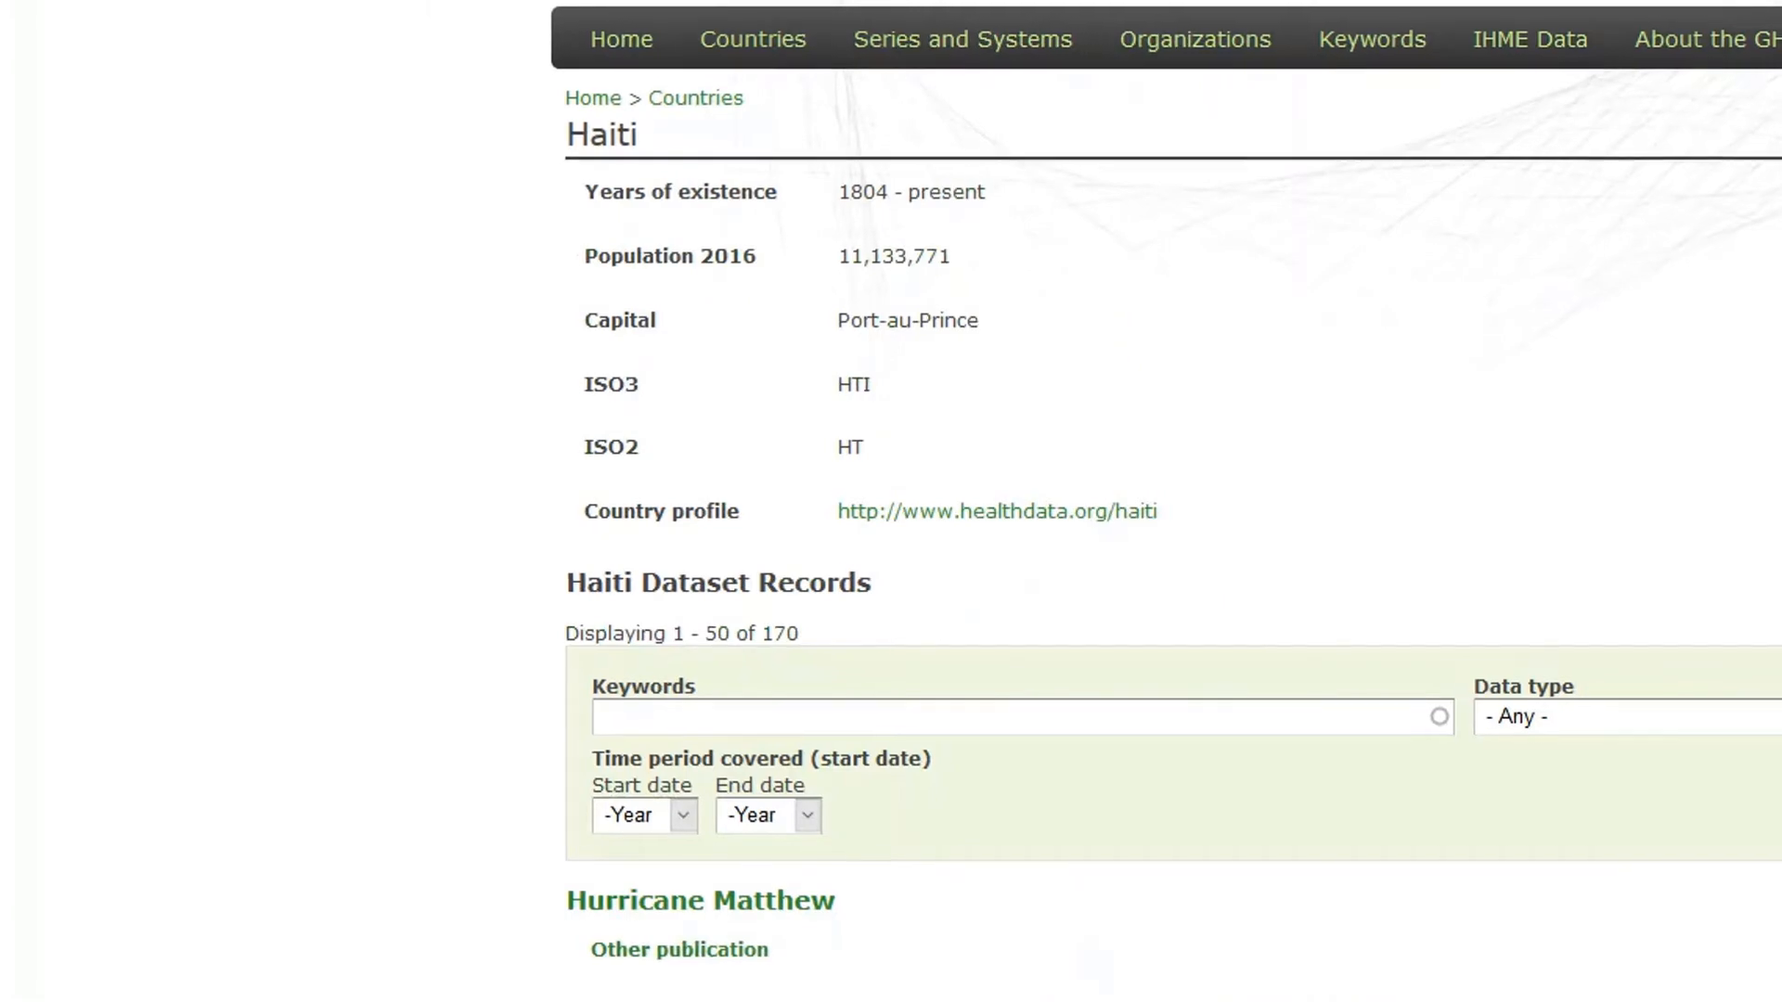
scroll("down", 3)
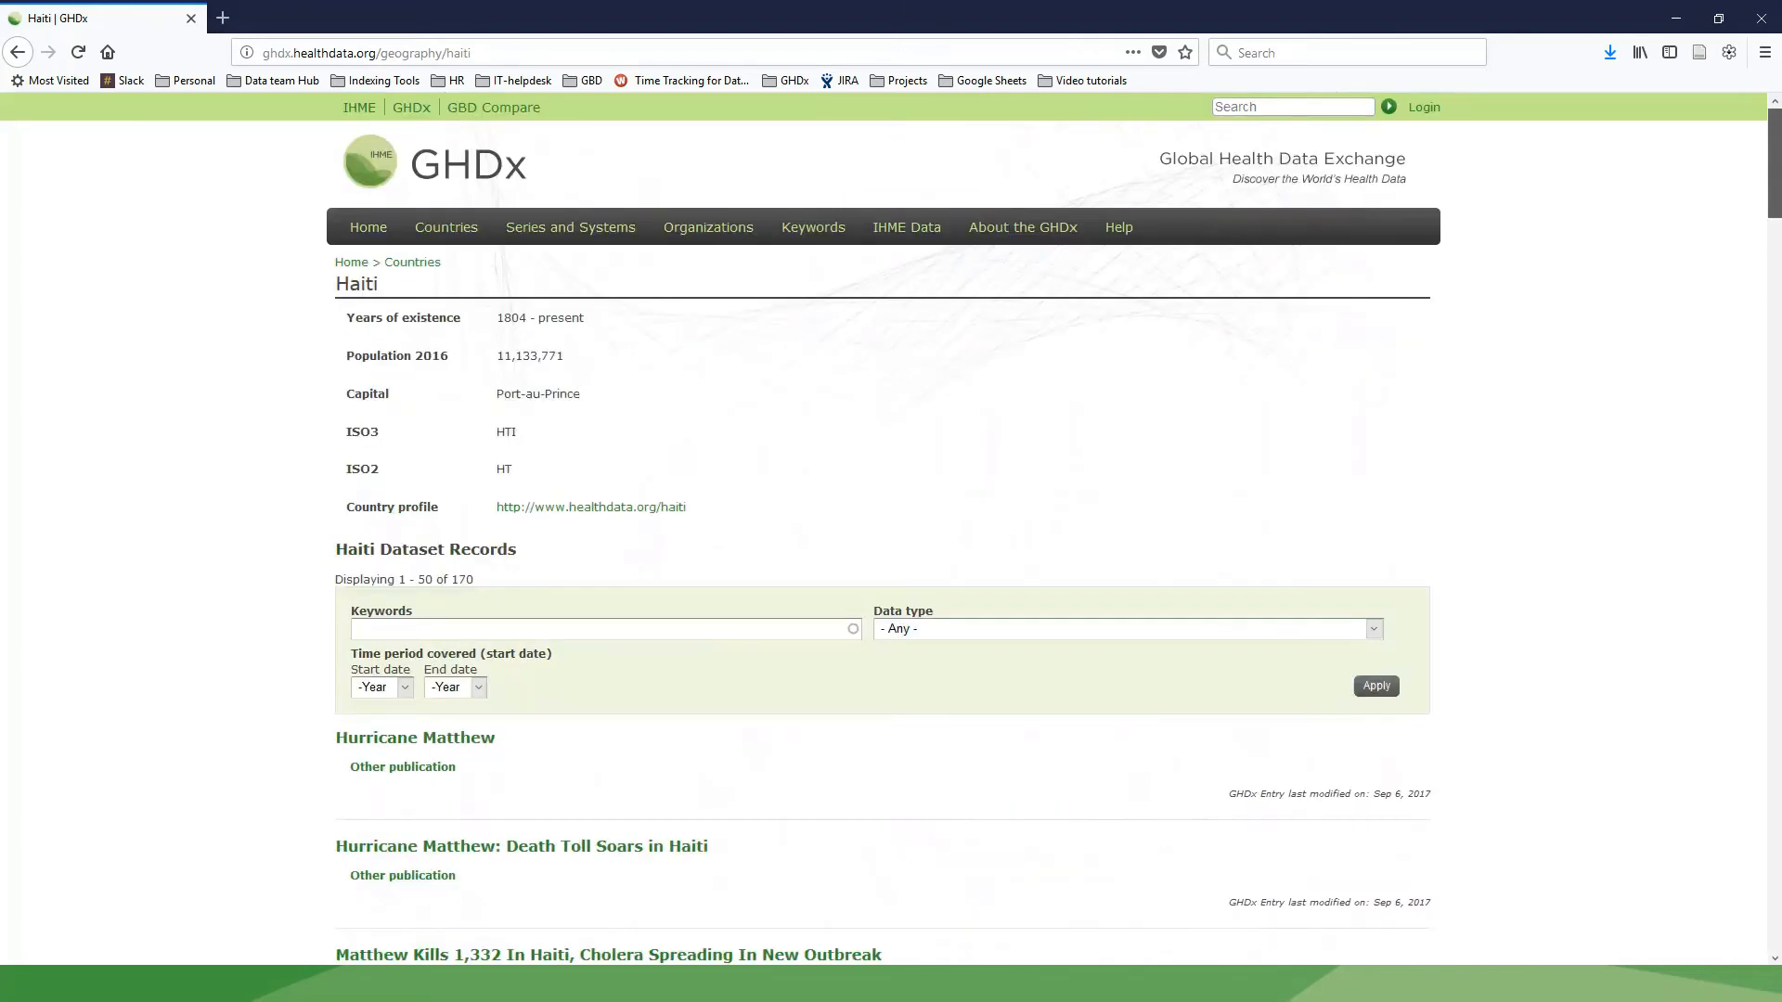
mouse_move(678, 282)
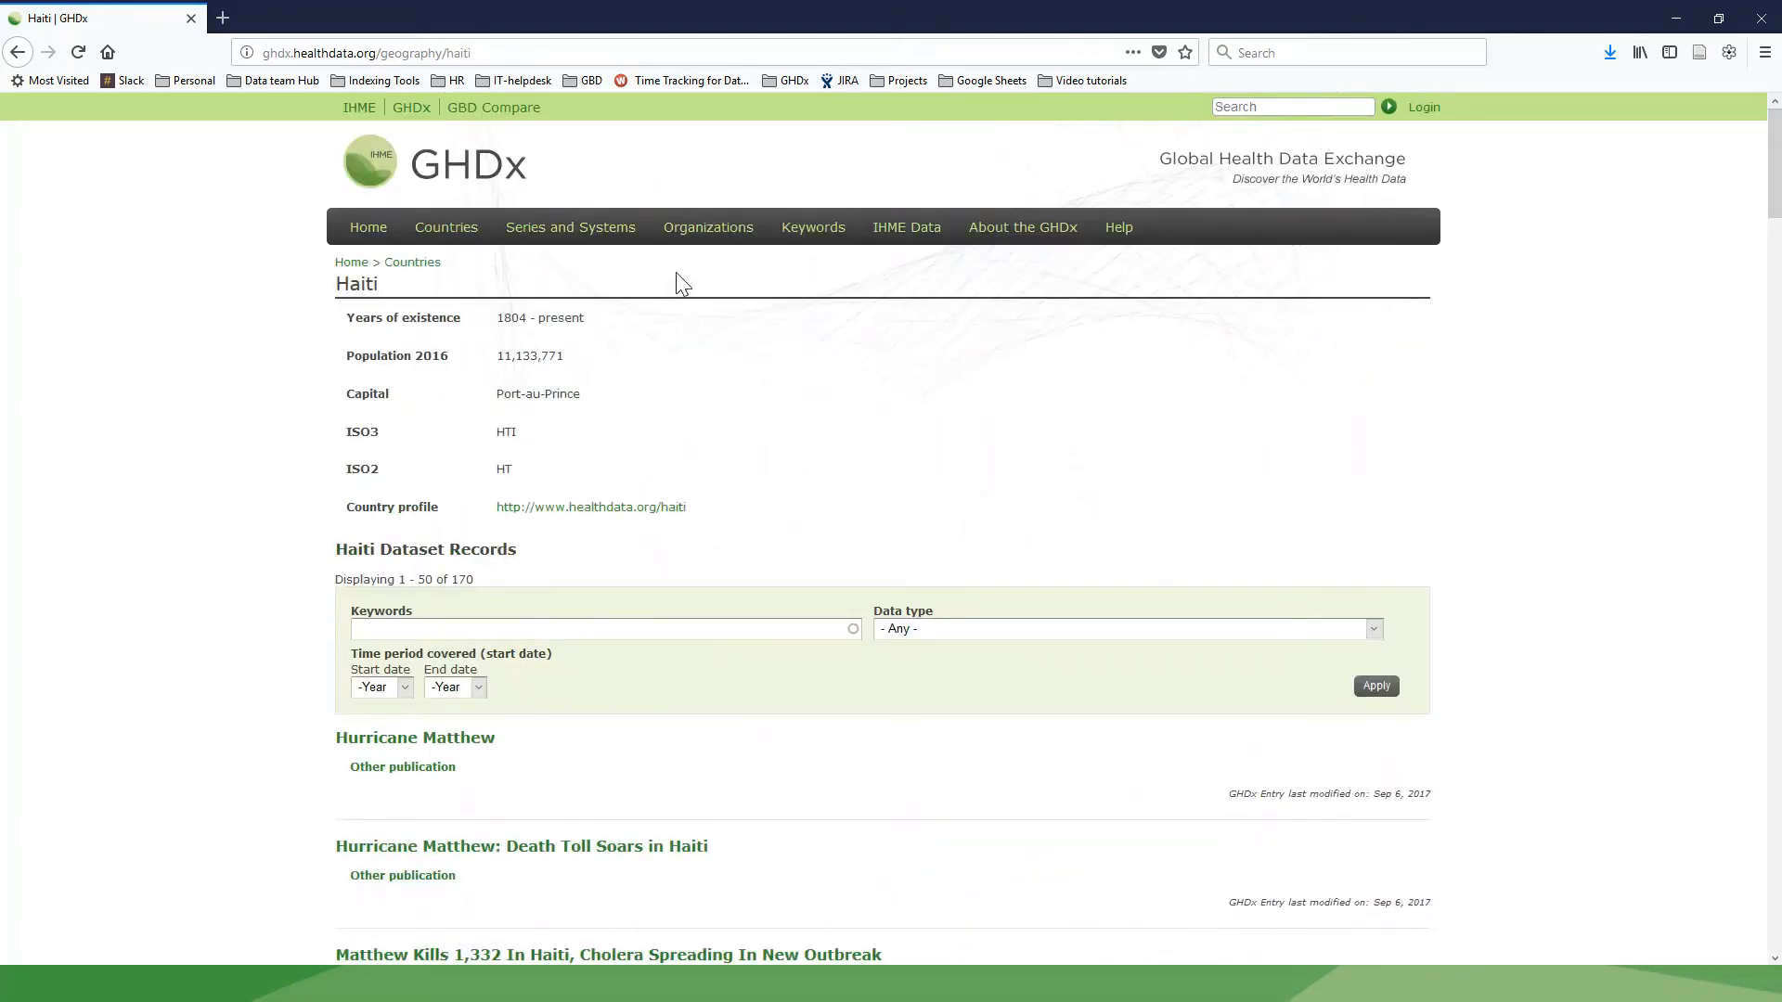
mouse_move(709, 237)
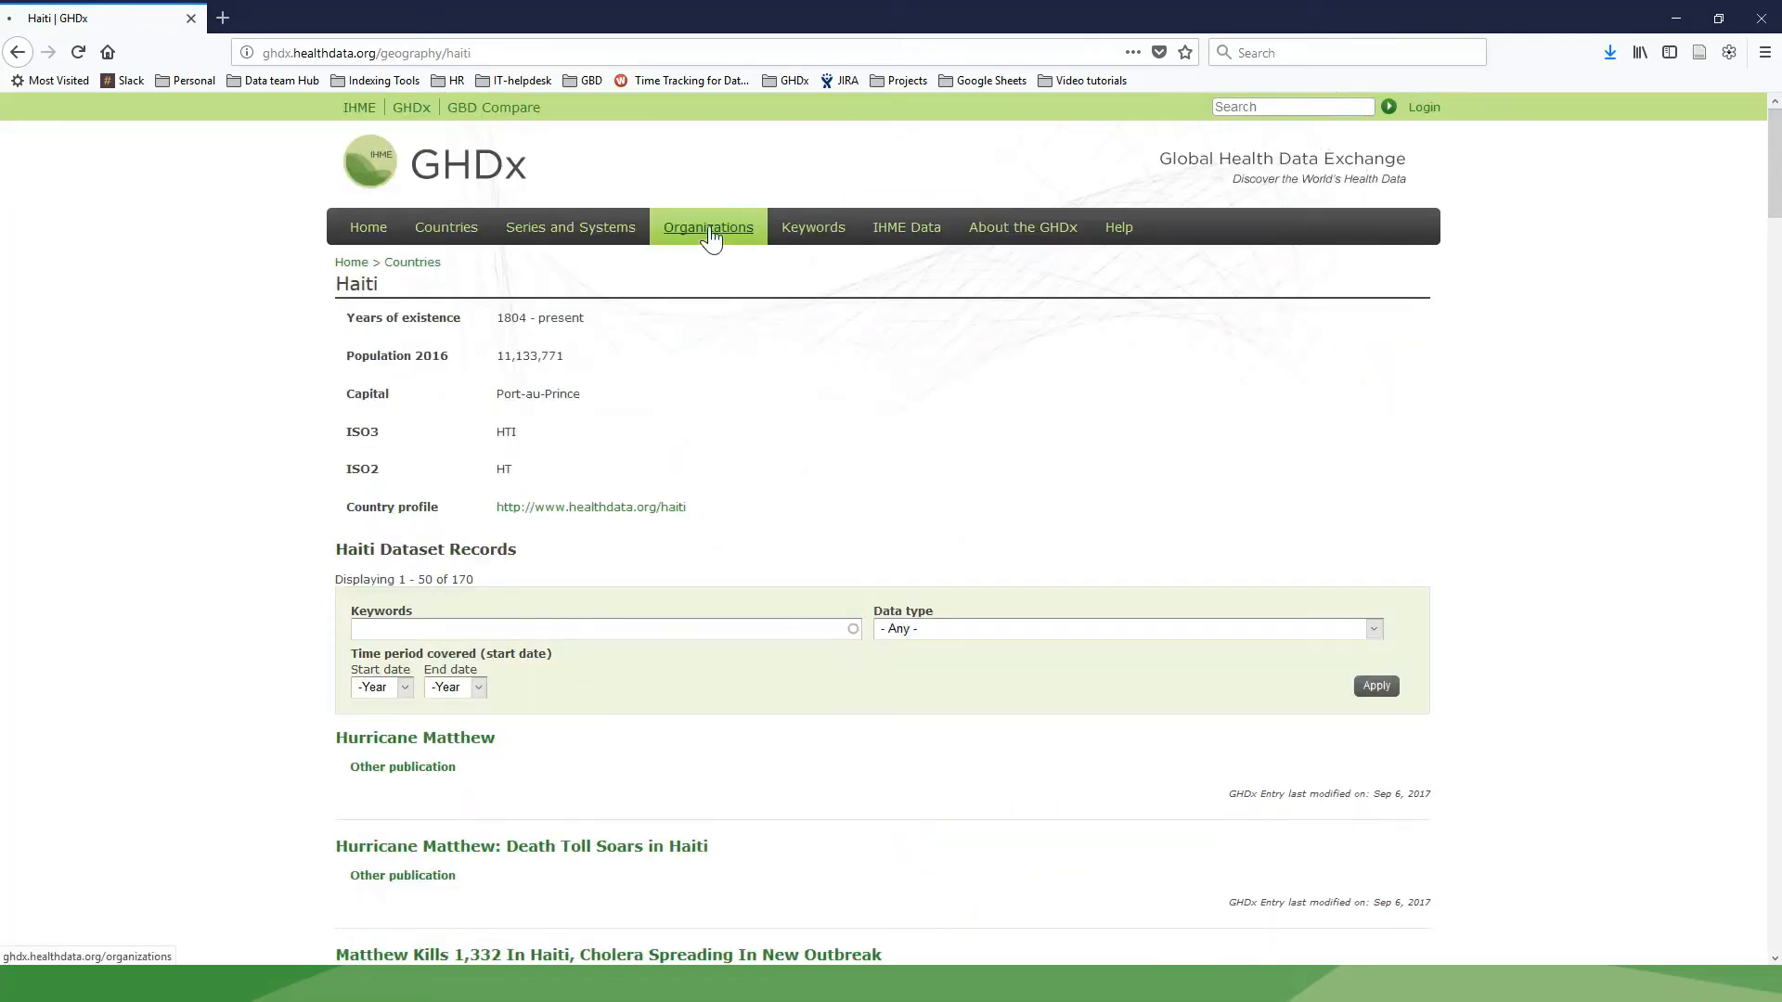
Step: Filter the organizations list to the letter U, showing UK Data Service and UNICEF
left_click(708, 227)
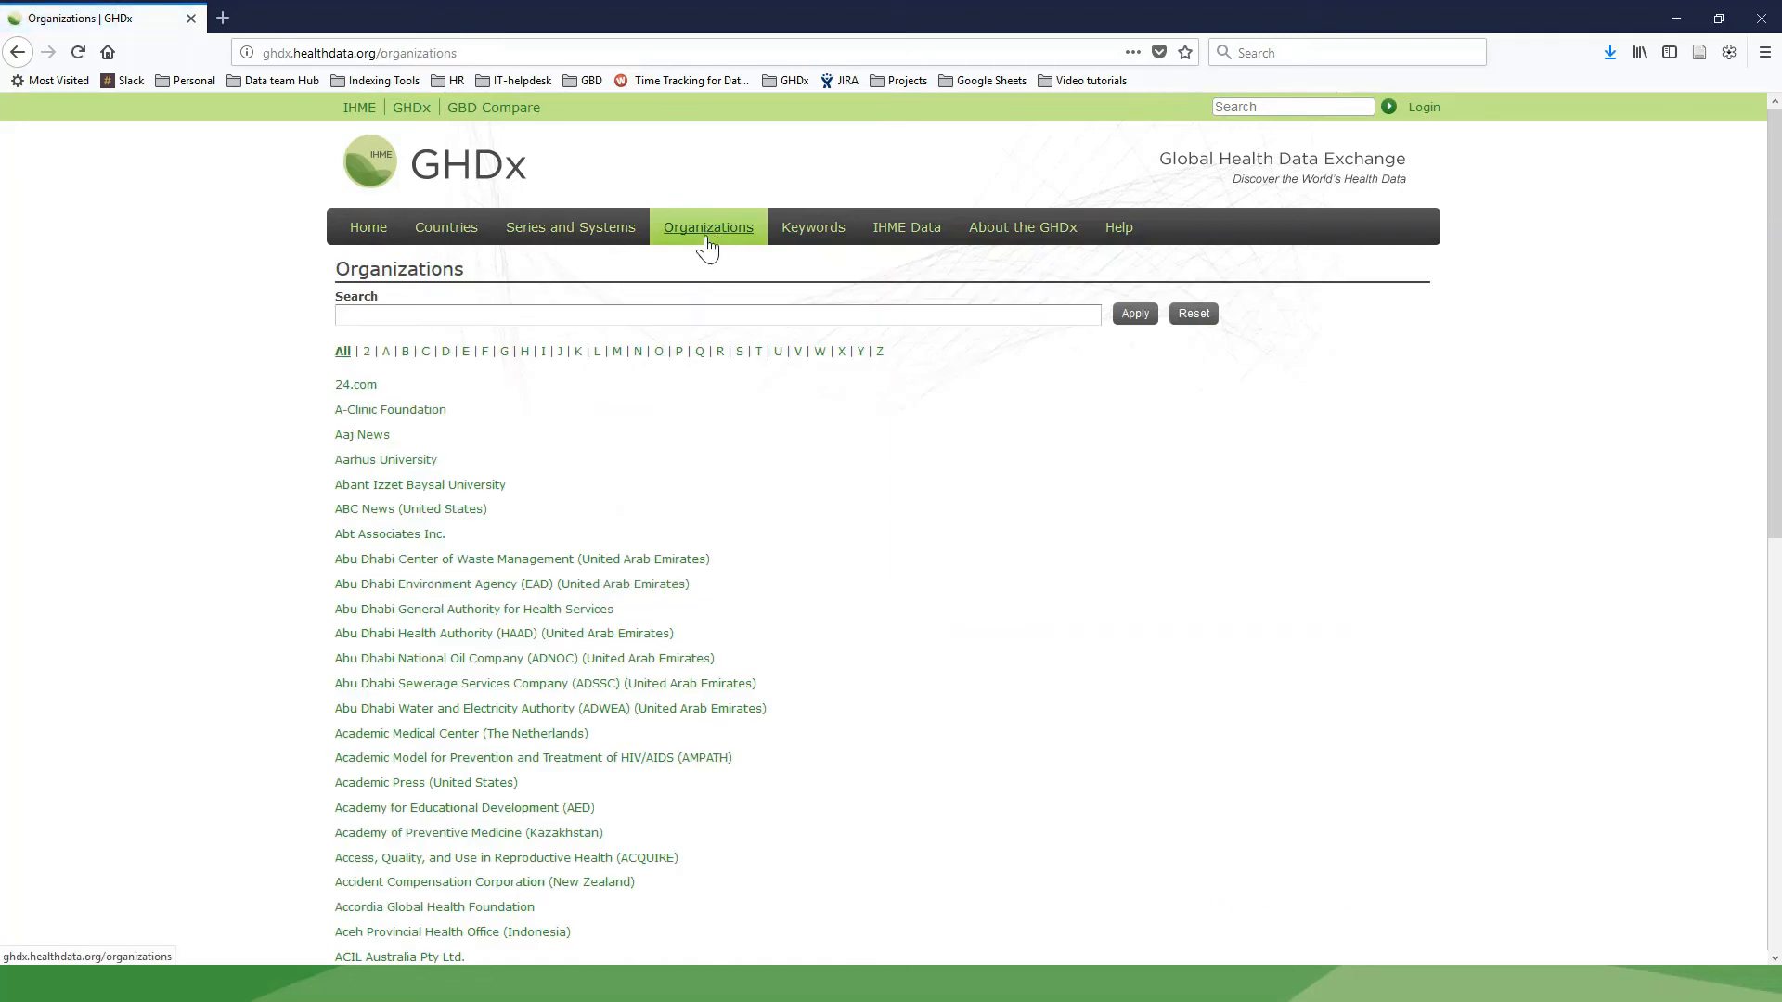
mouse_move(739, 312)
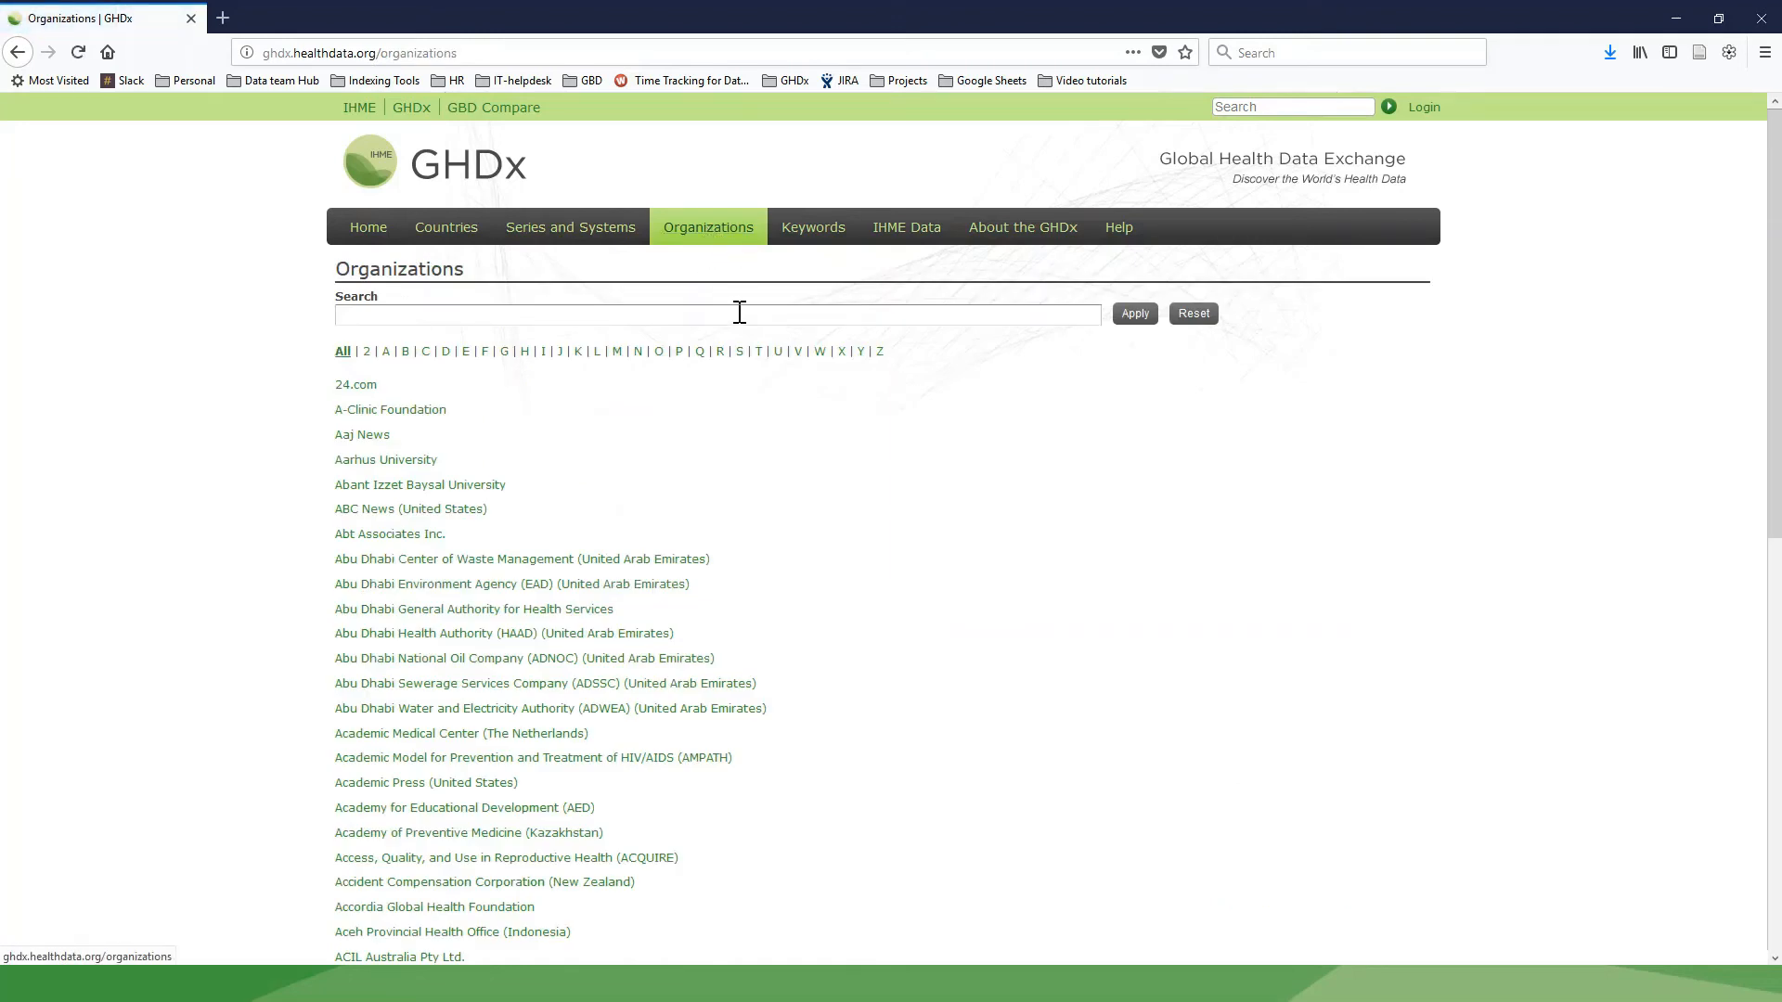
mouse_move(778, 452)
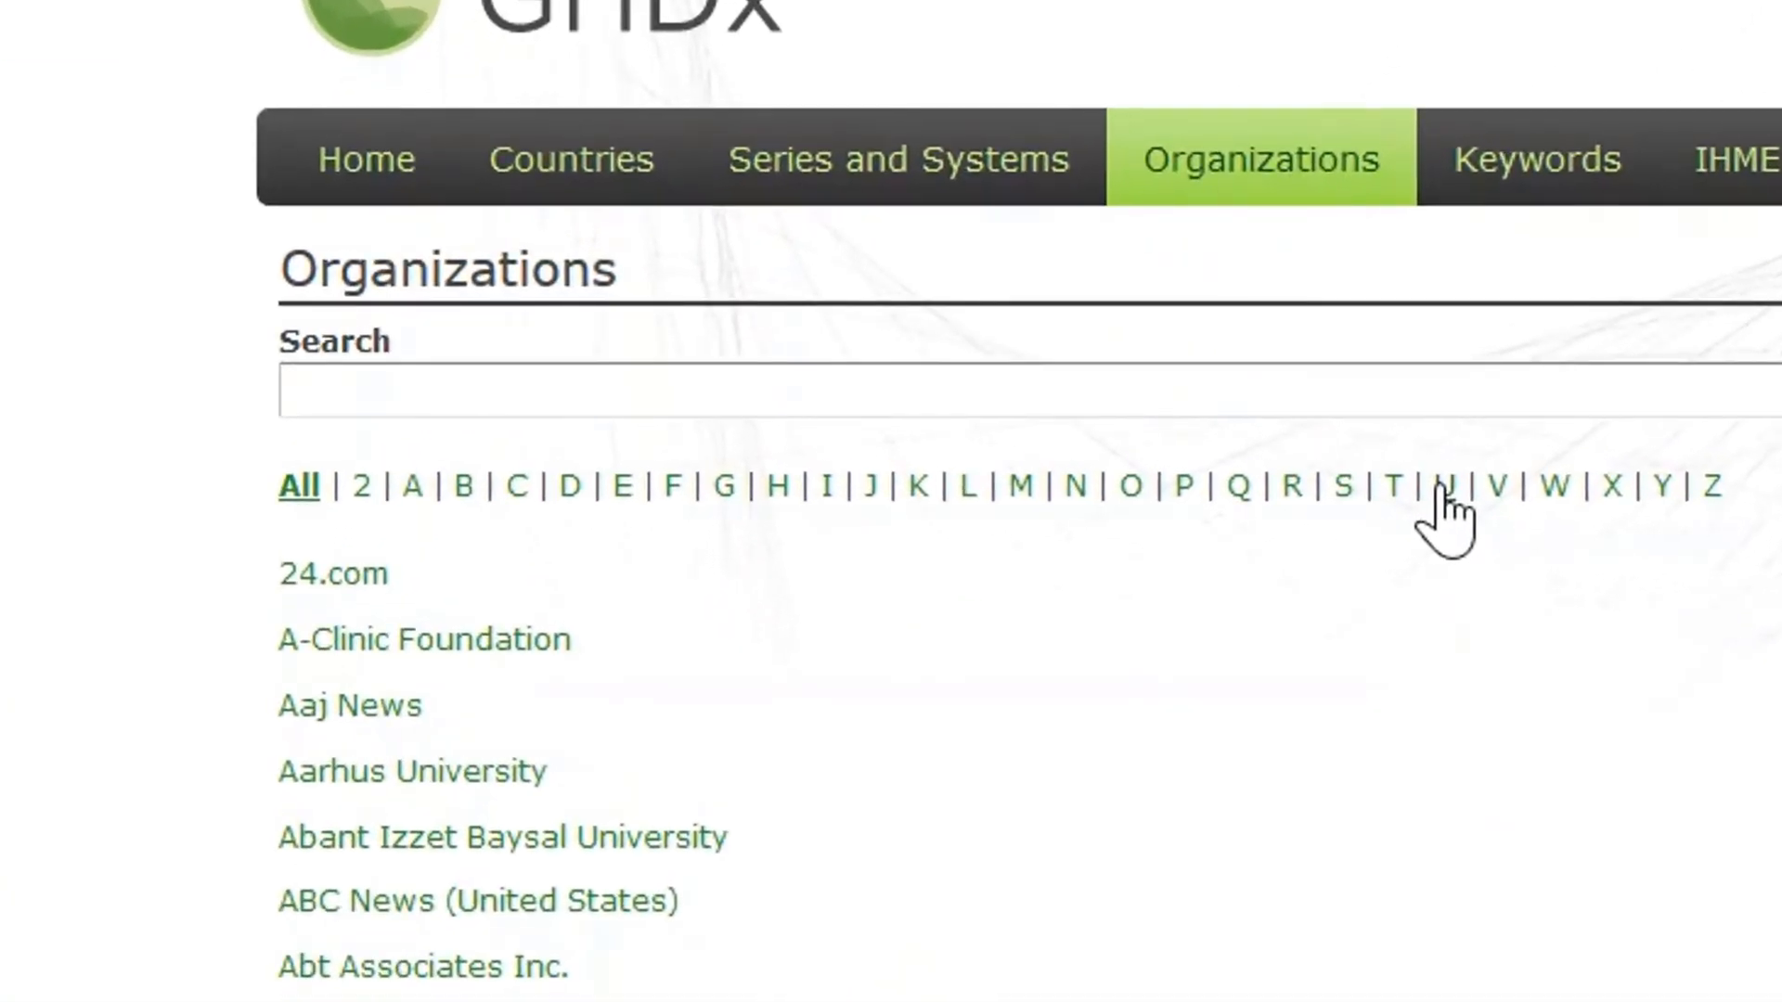
left_click(1442, 485)
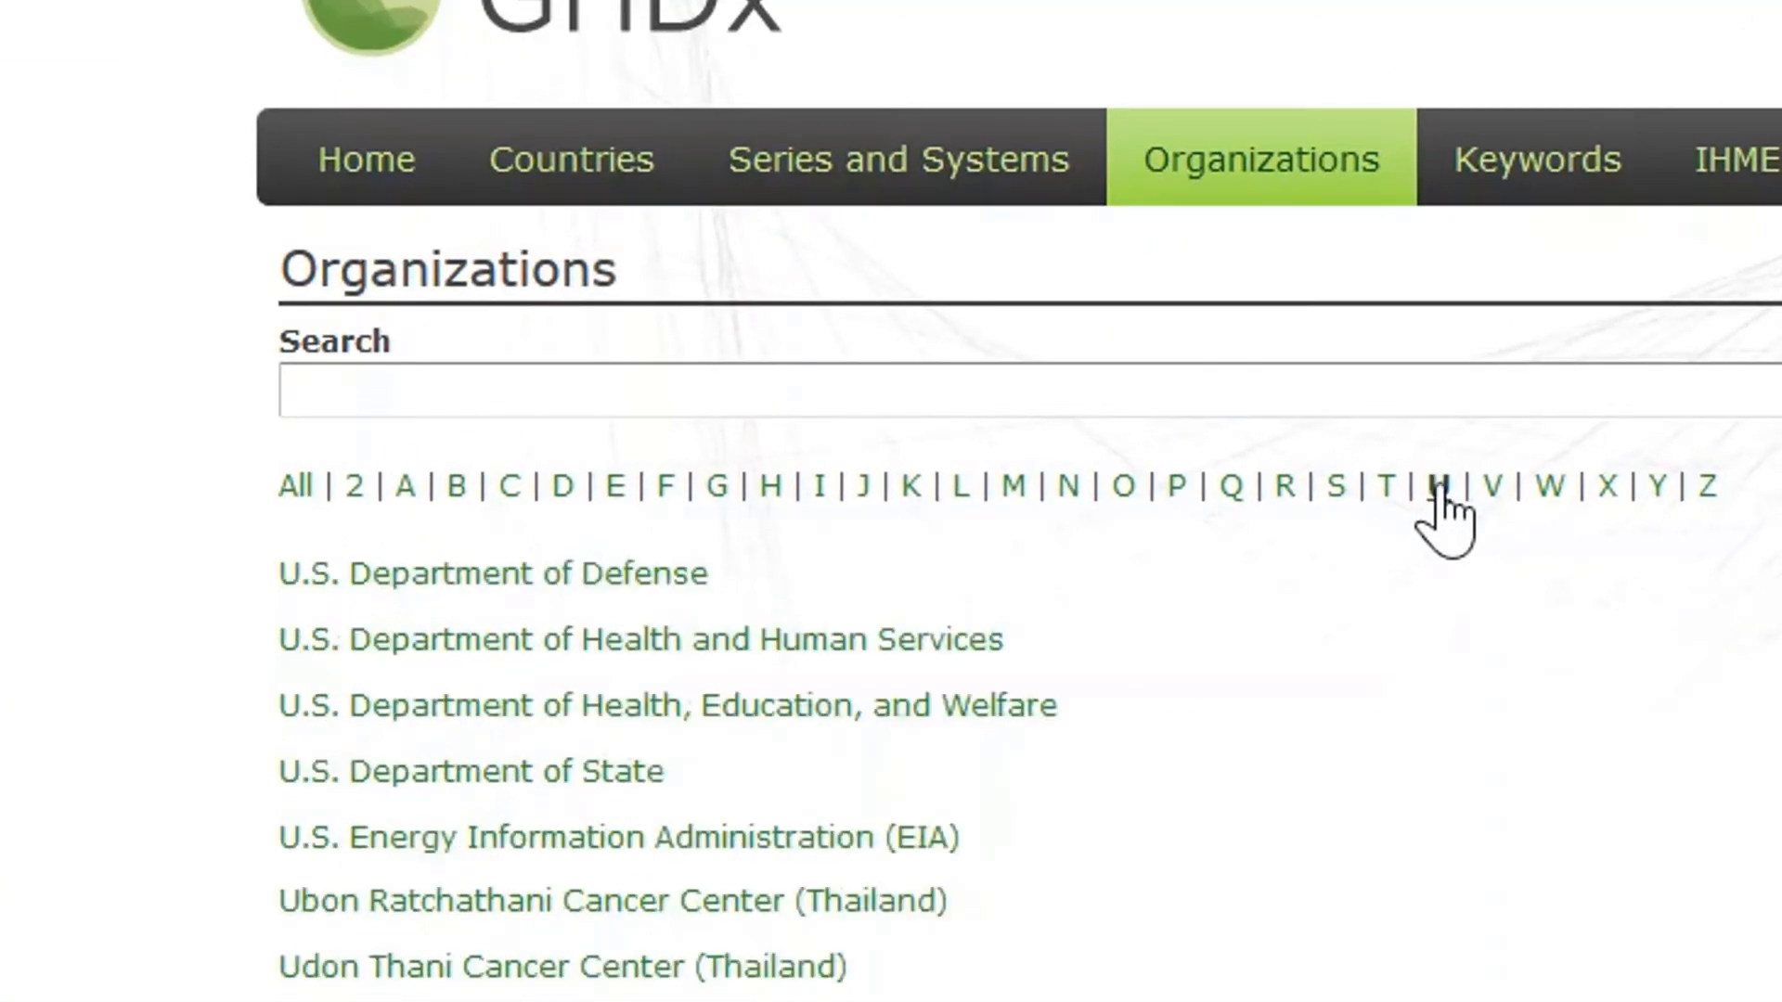
scroll("down", 3)
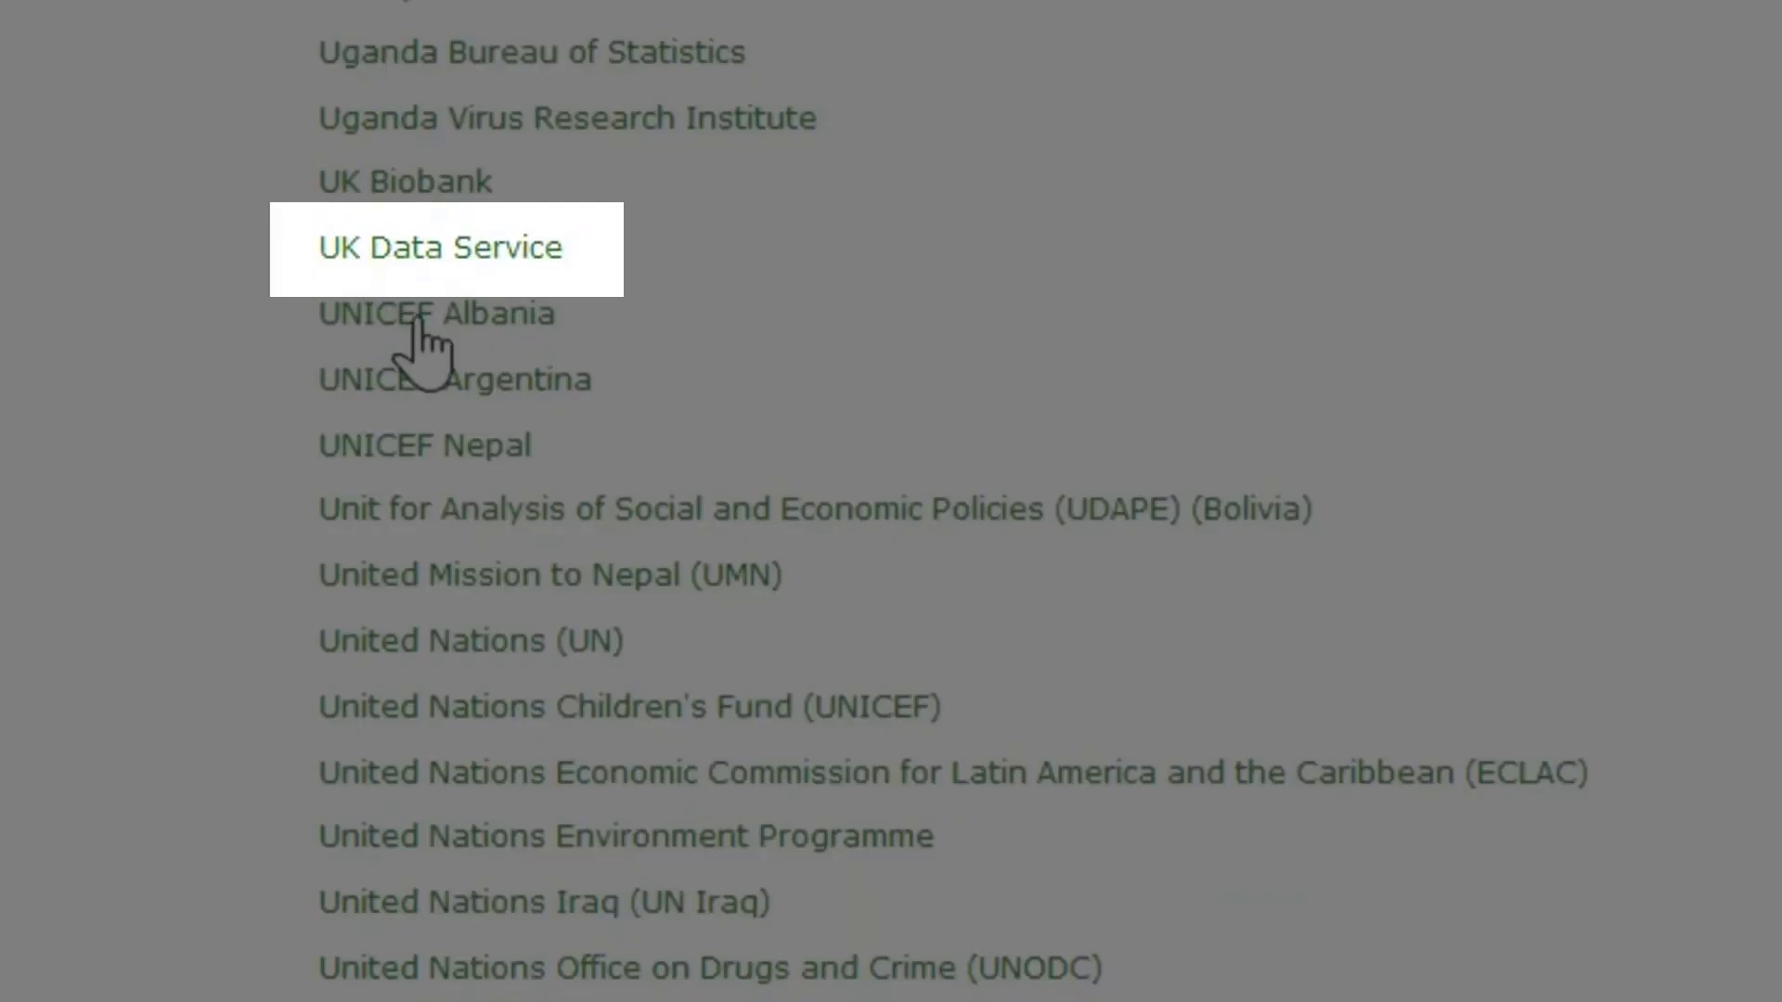
Step: Open UK Data Service and scroll through its 135 provider dataset records
left_click(440, 247)
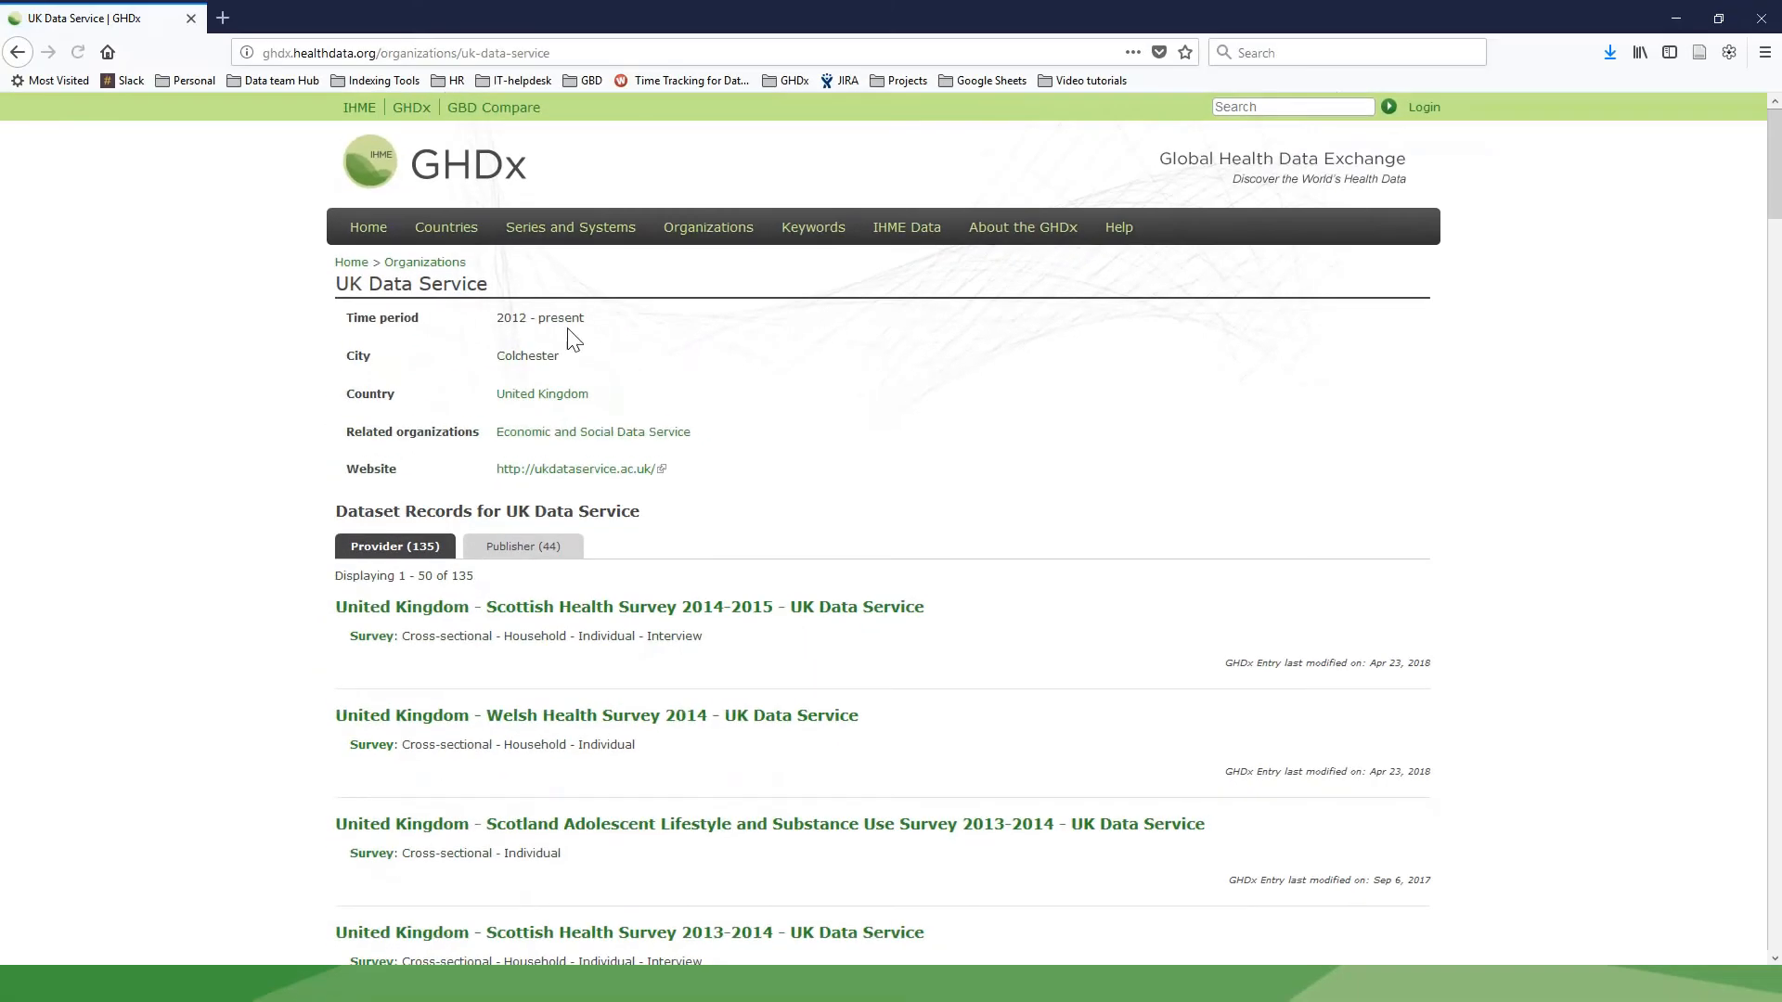
scroll("down", 3)
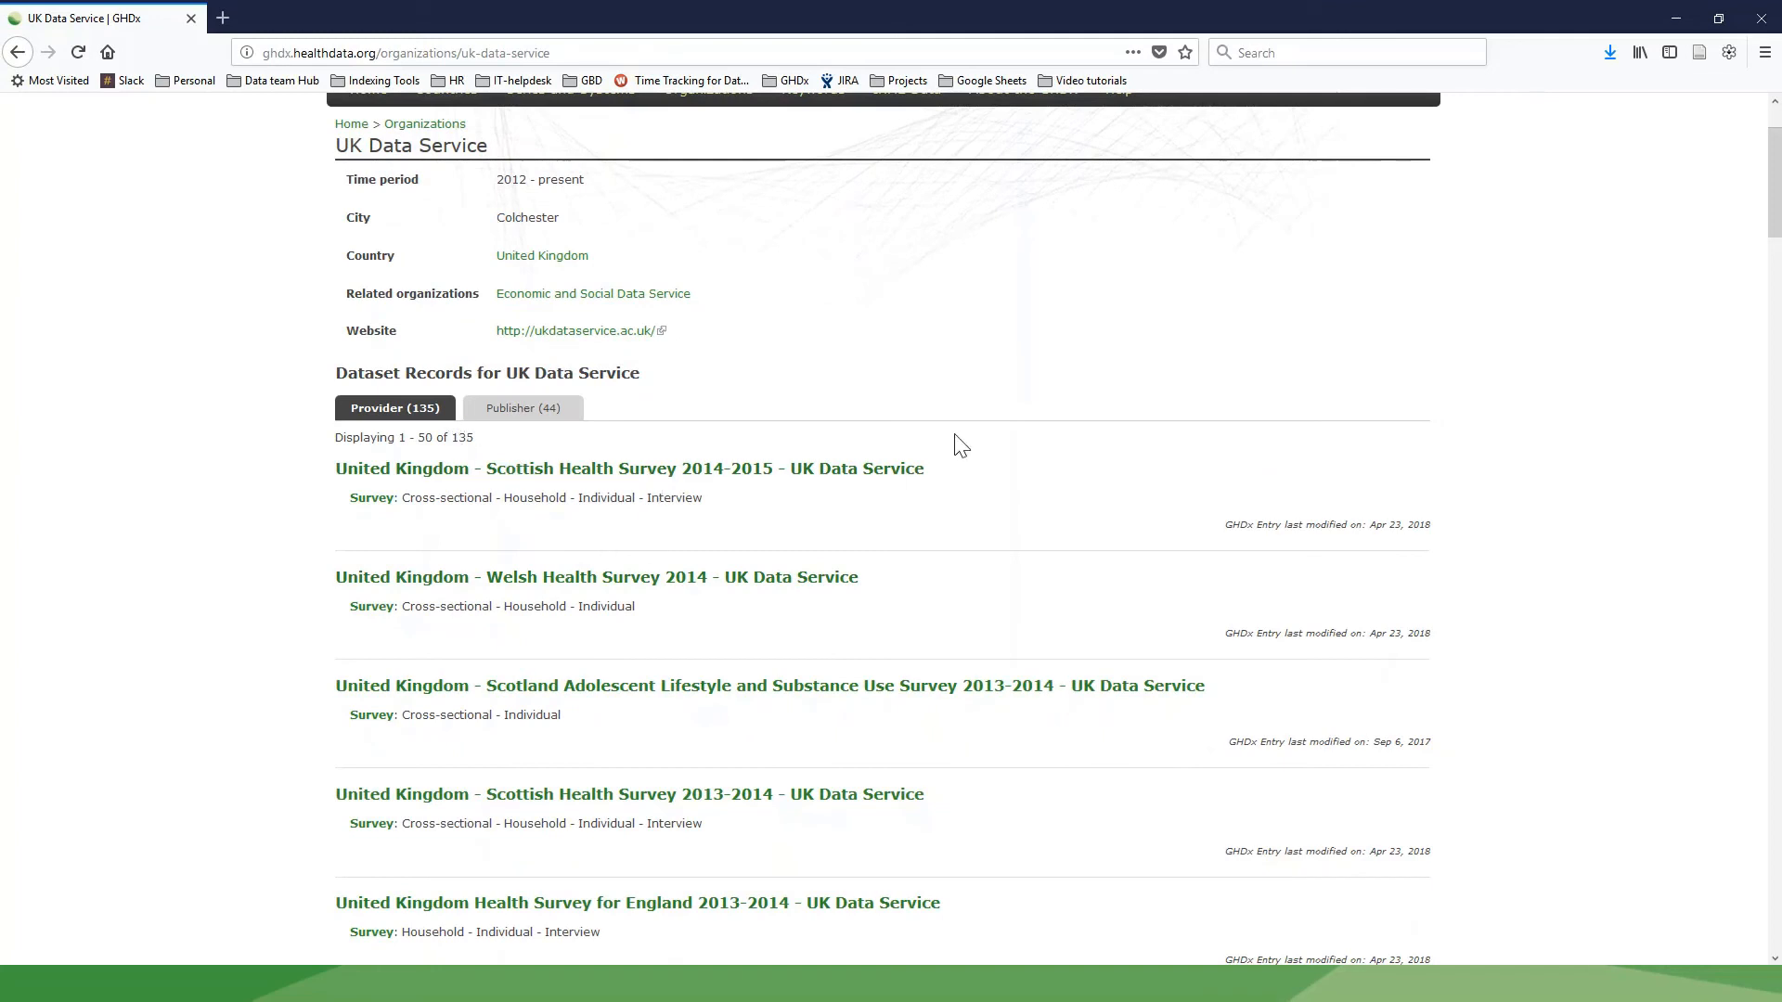
mouse_move(1123, 426)
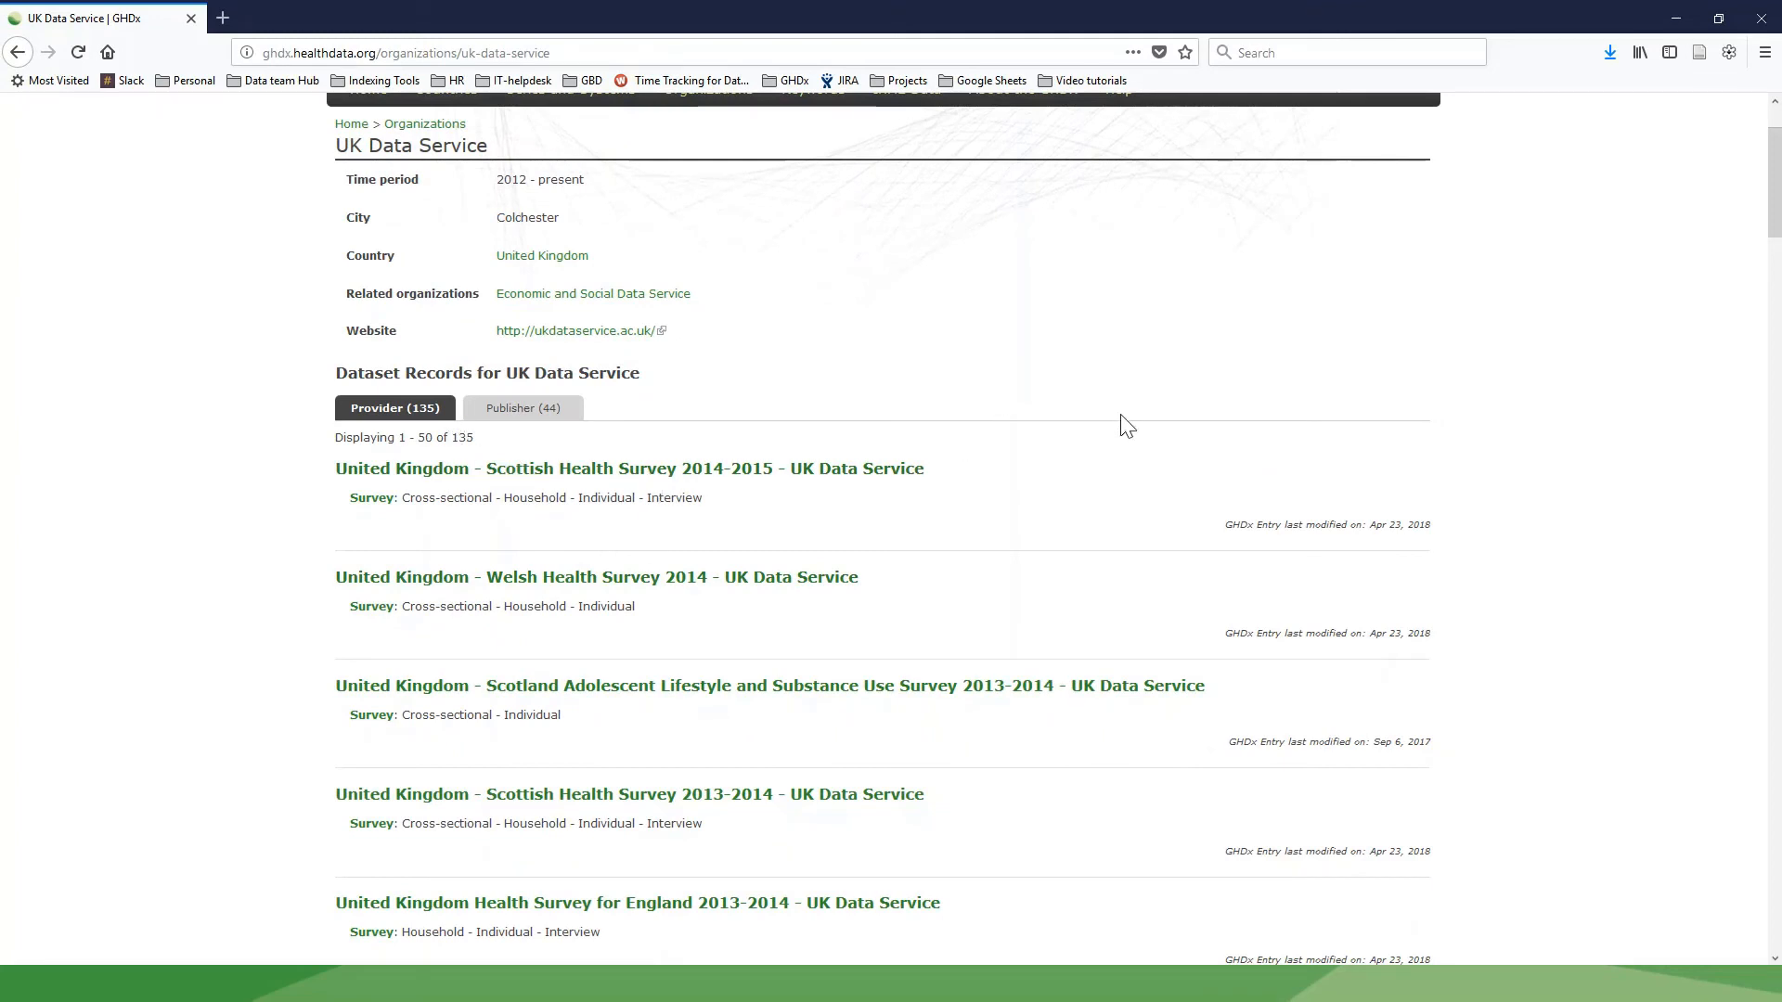